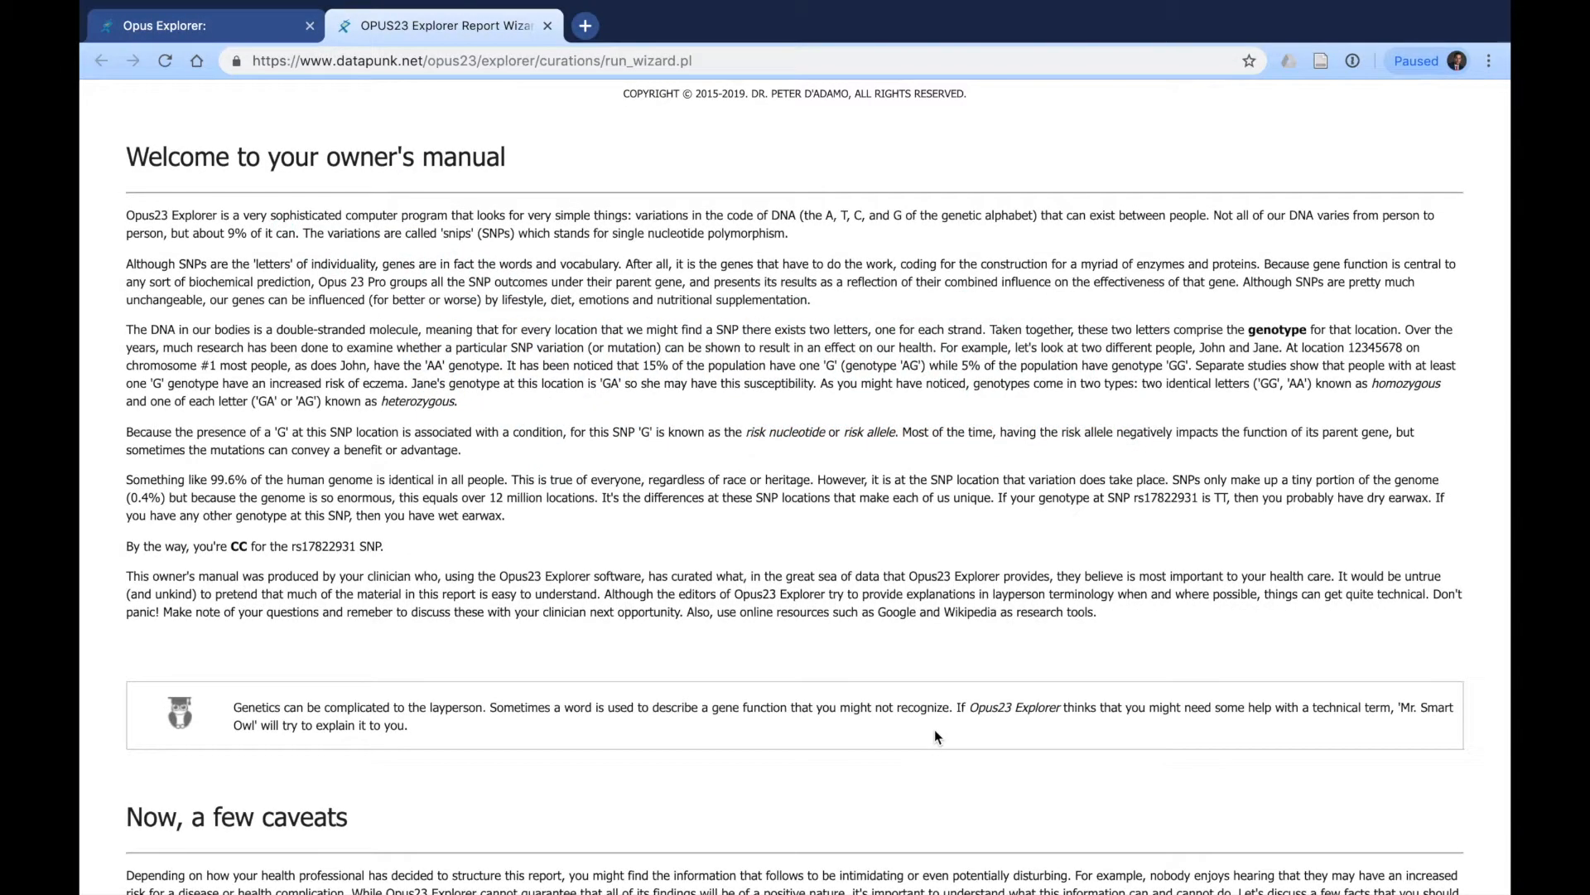
mouse_move(946, 721)
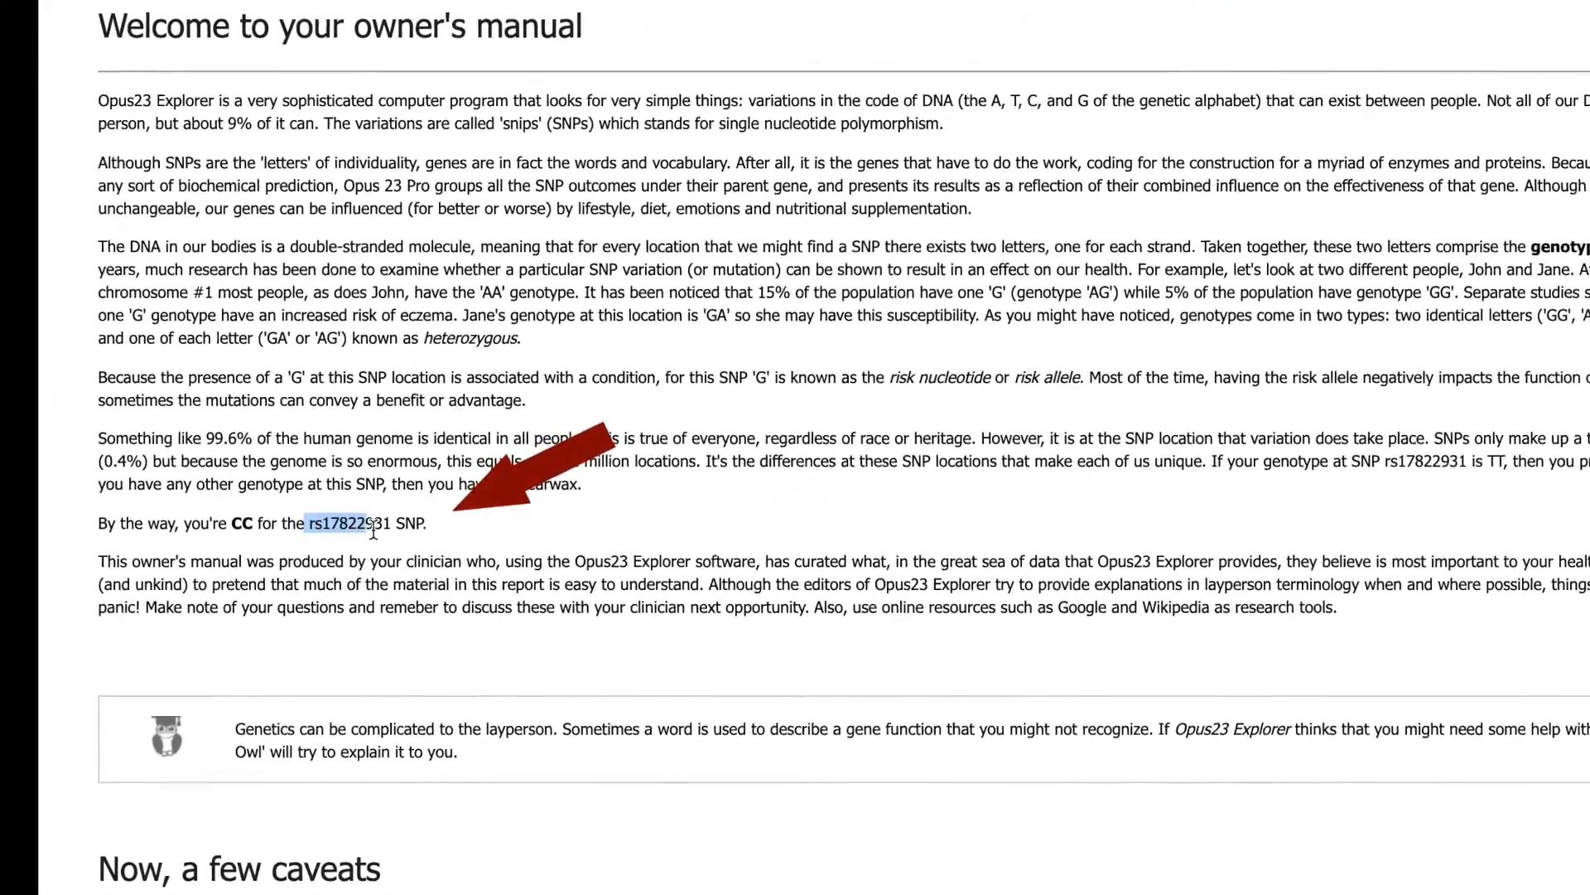
scroll(down, 3)
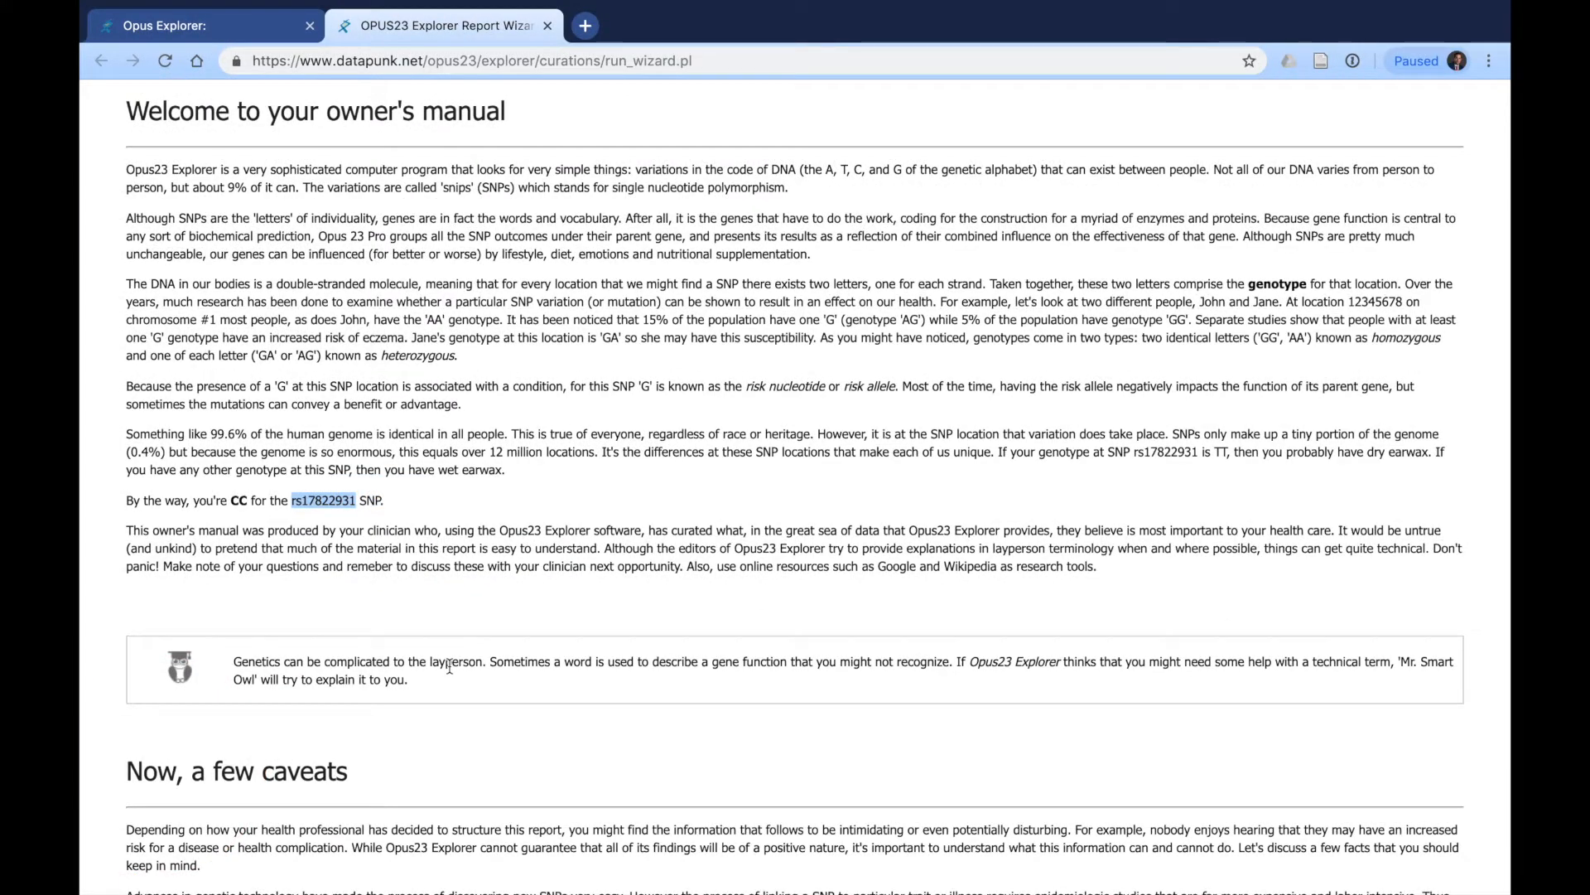
scroll(down, 3)
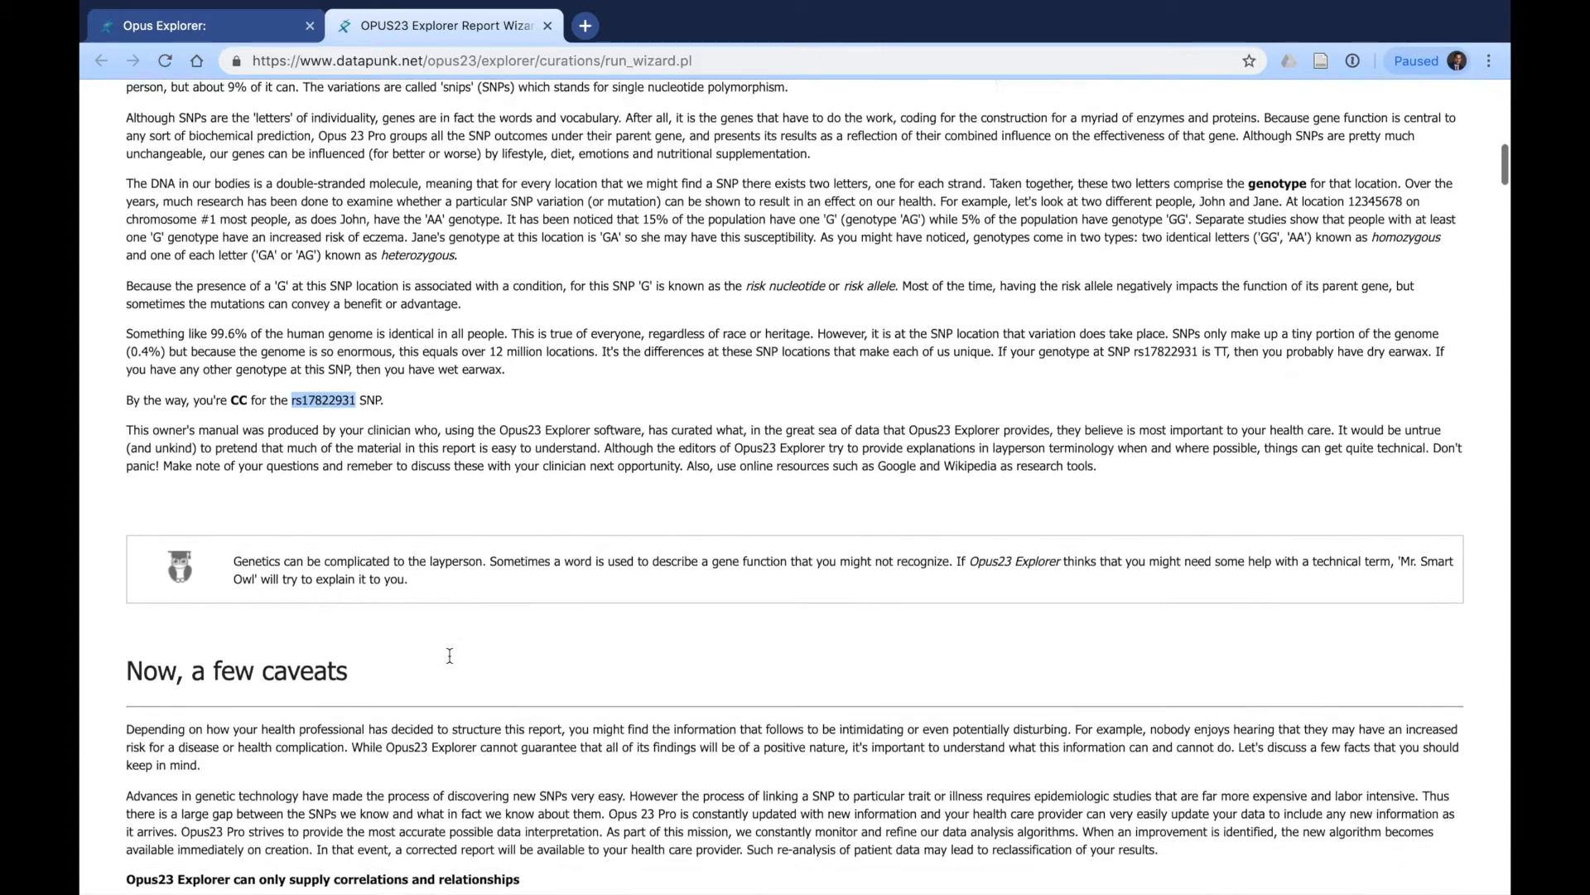
scroll(down, 3)
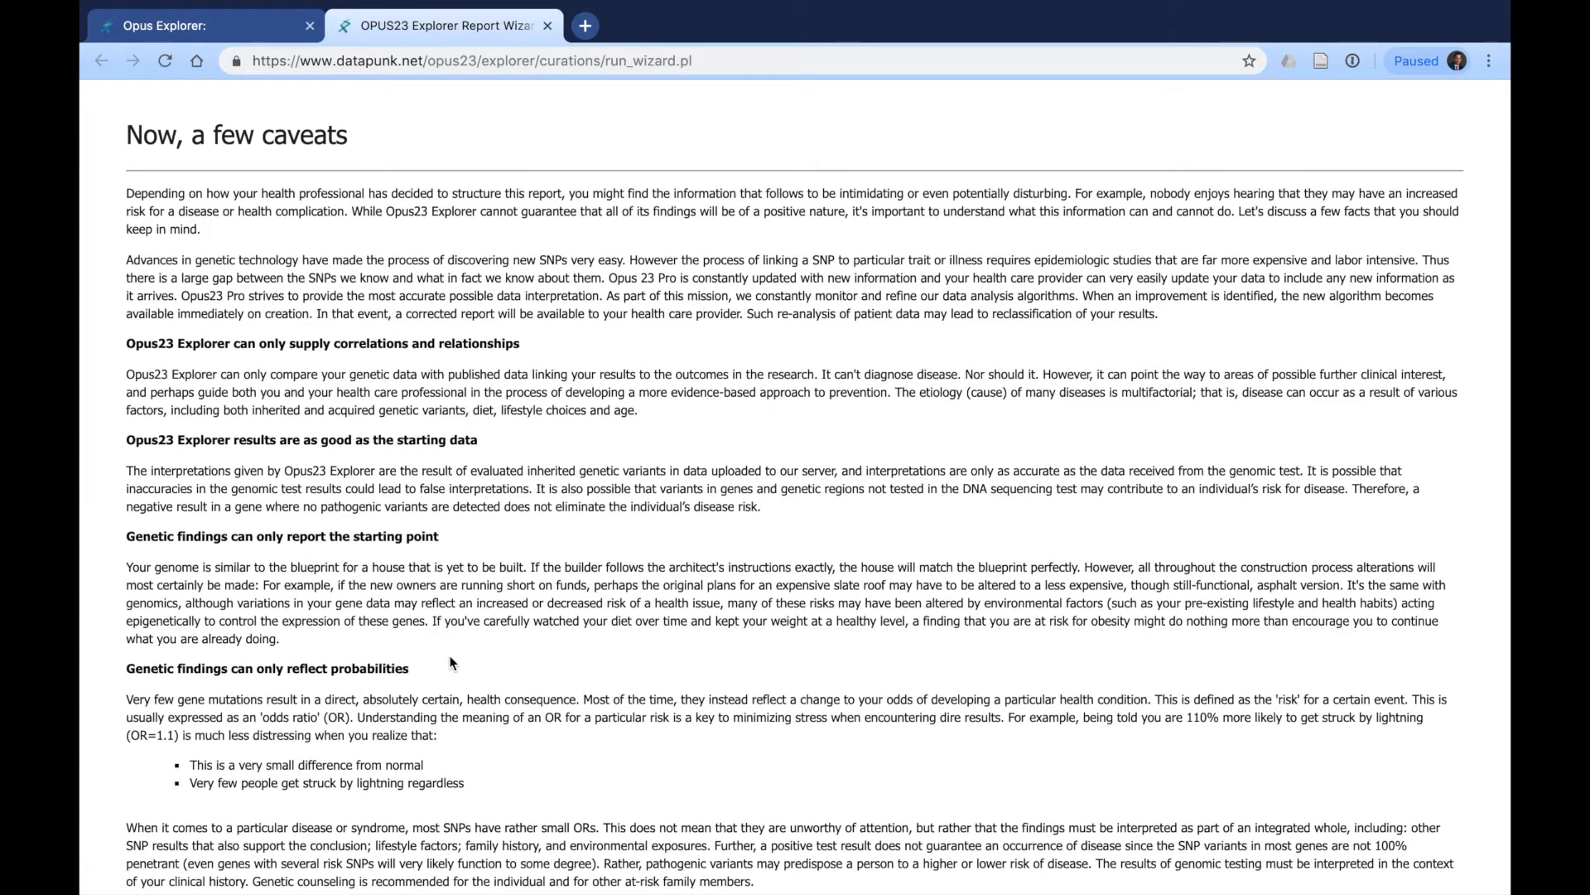
mouse_move(522, 671)
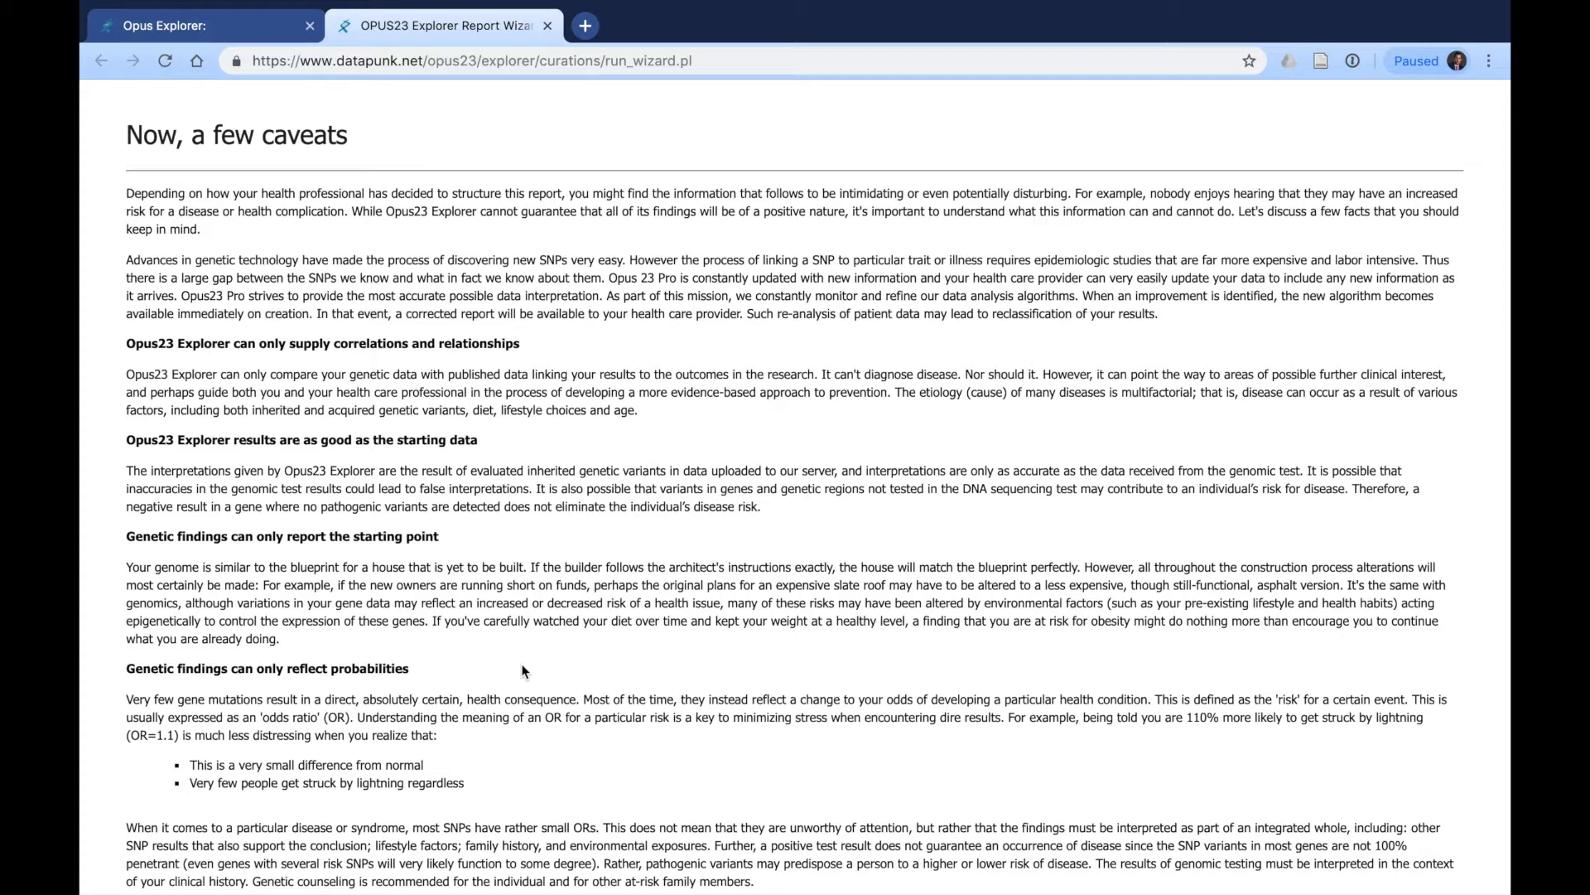
scroll(down, 3)
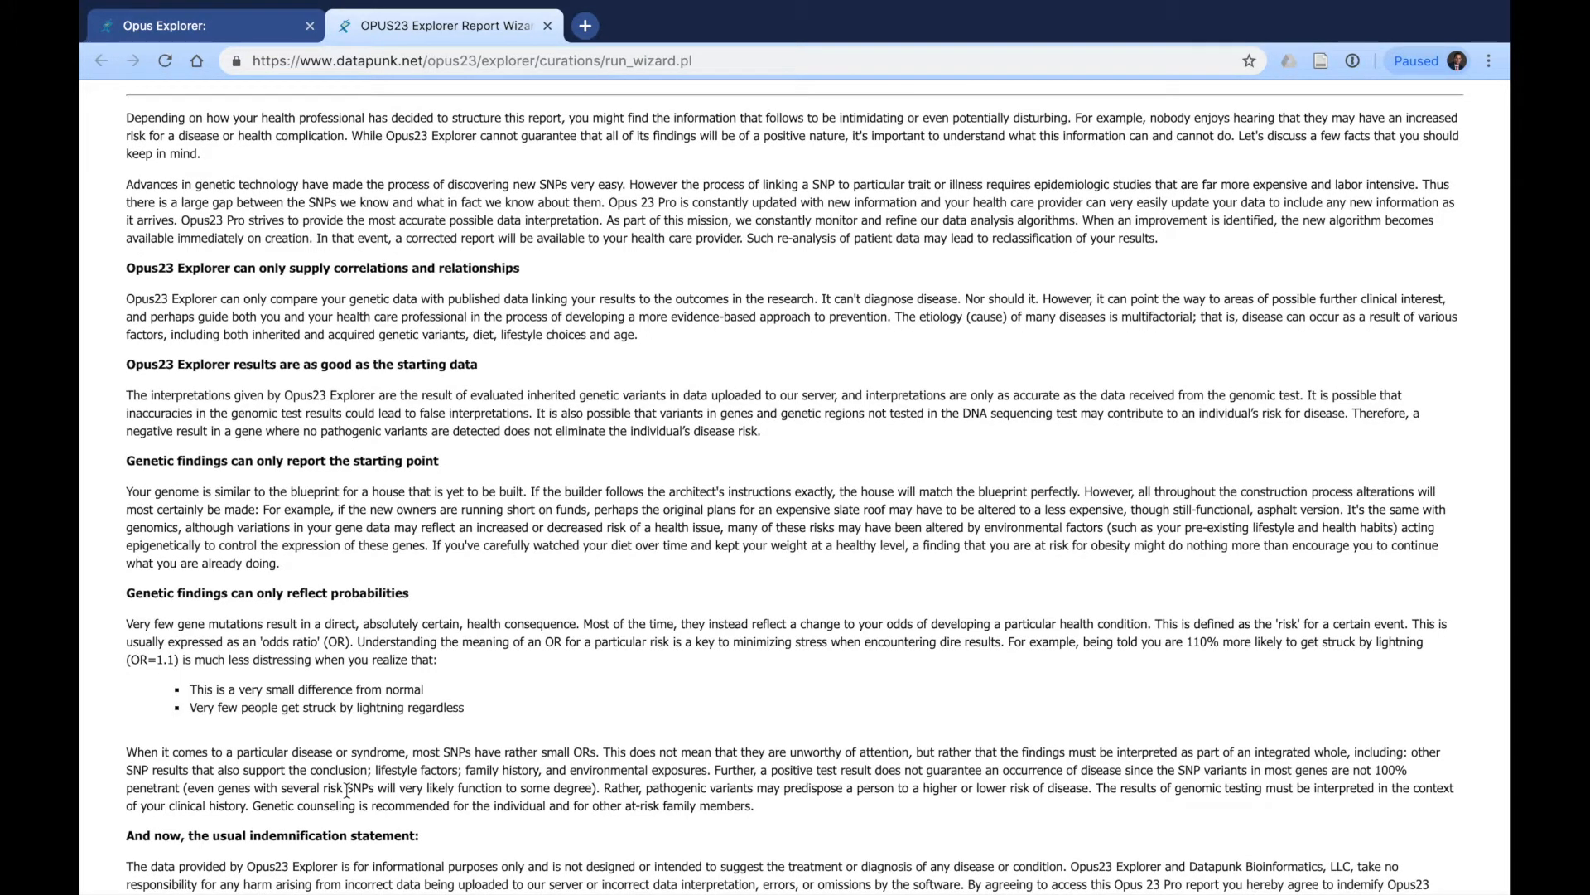
scroll(down, 3)
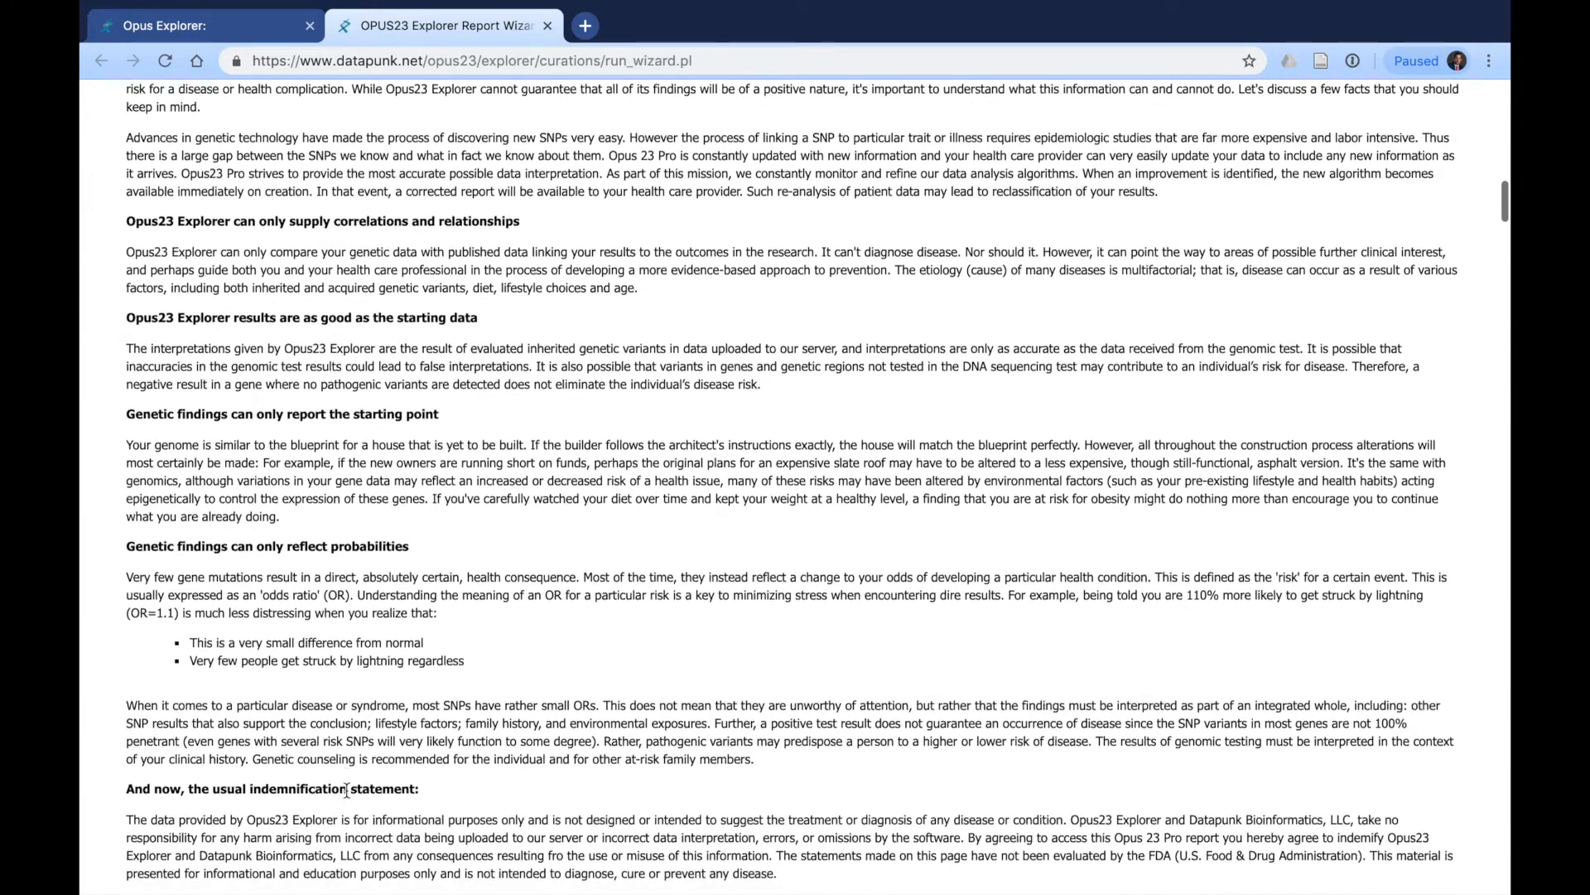
scroll(down, 3)
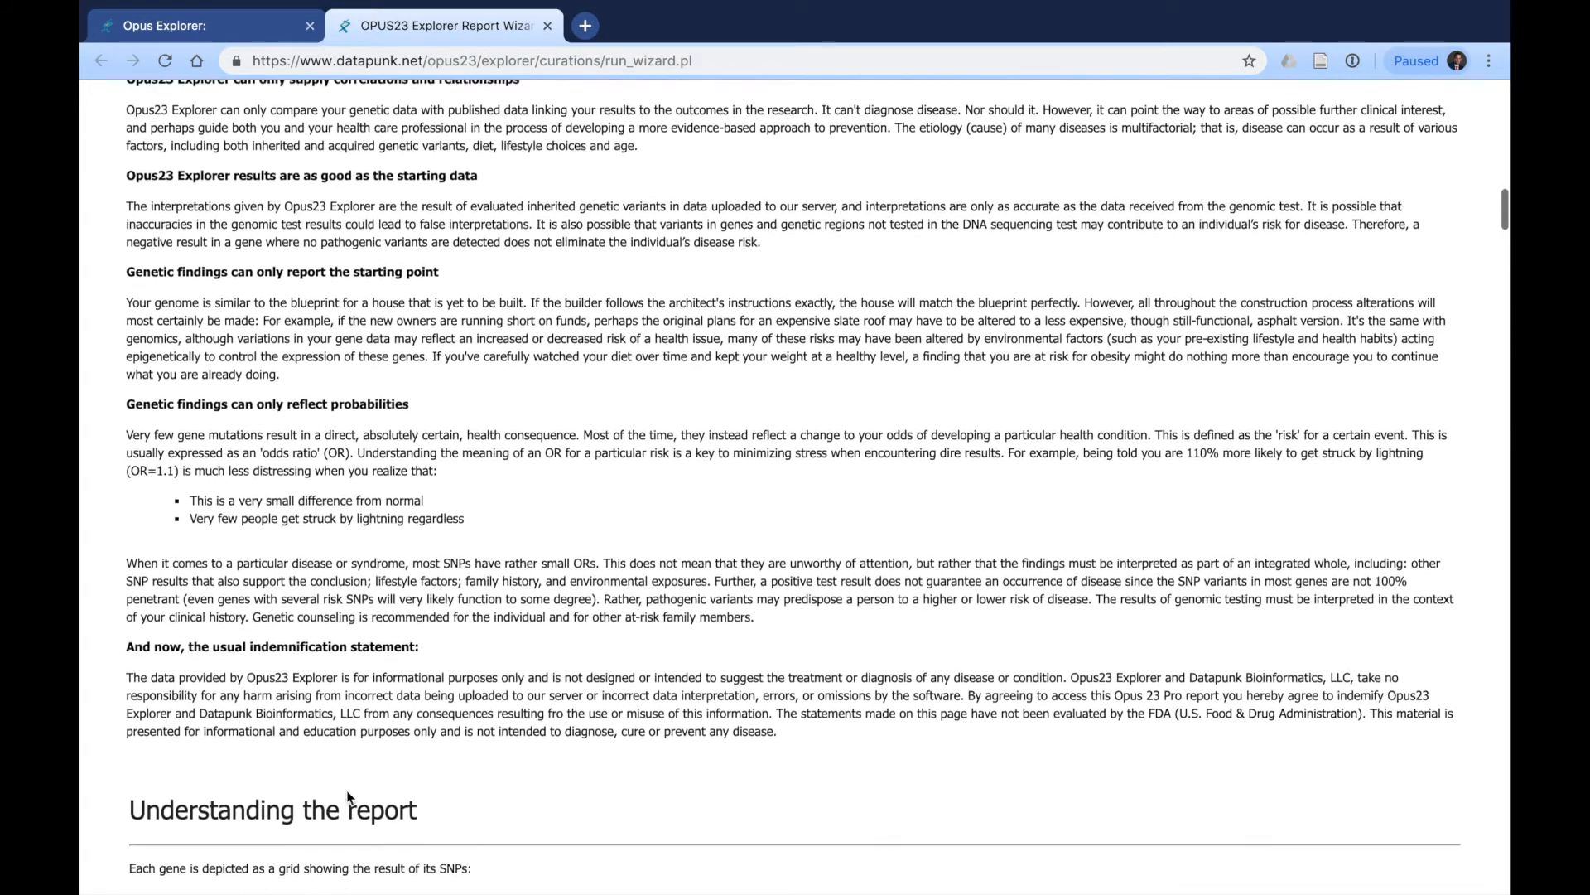
scroll(down, 3)
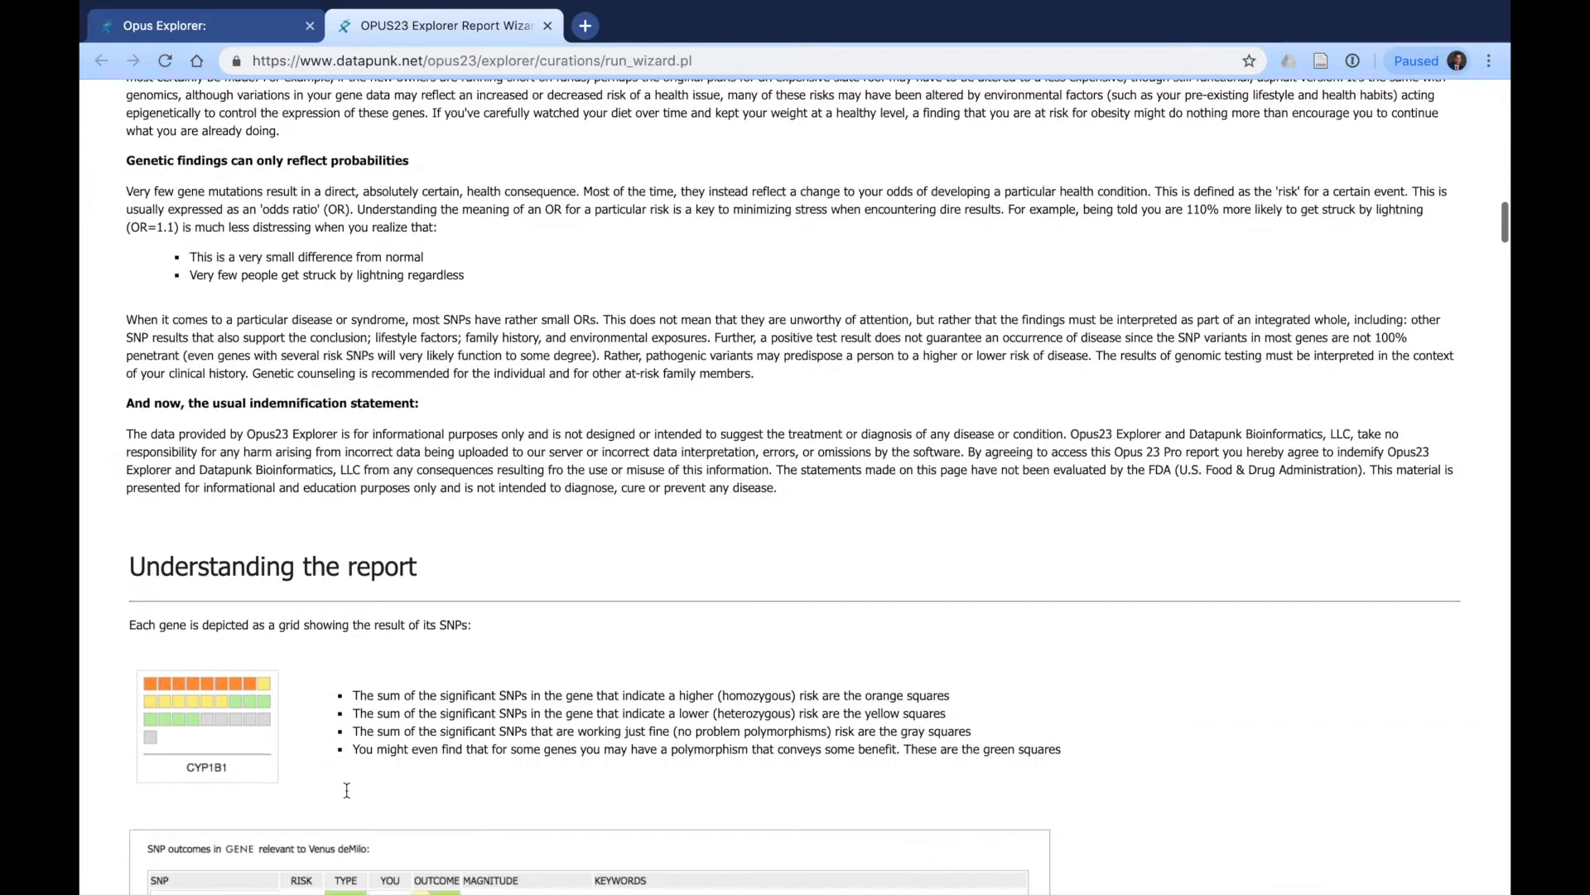
scroll(down, 3)
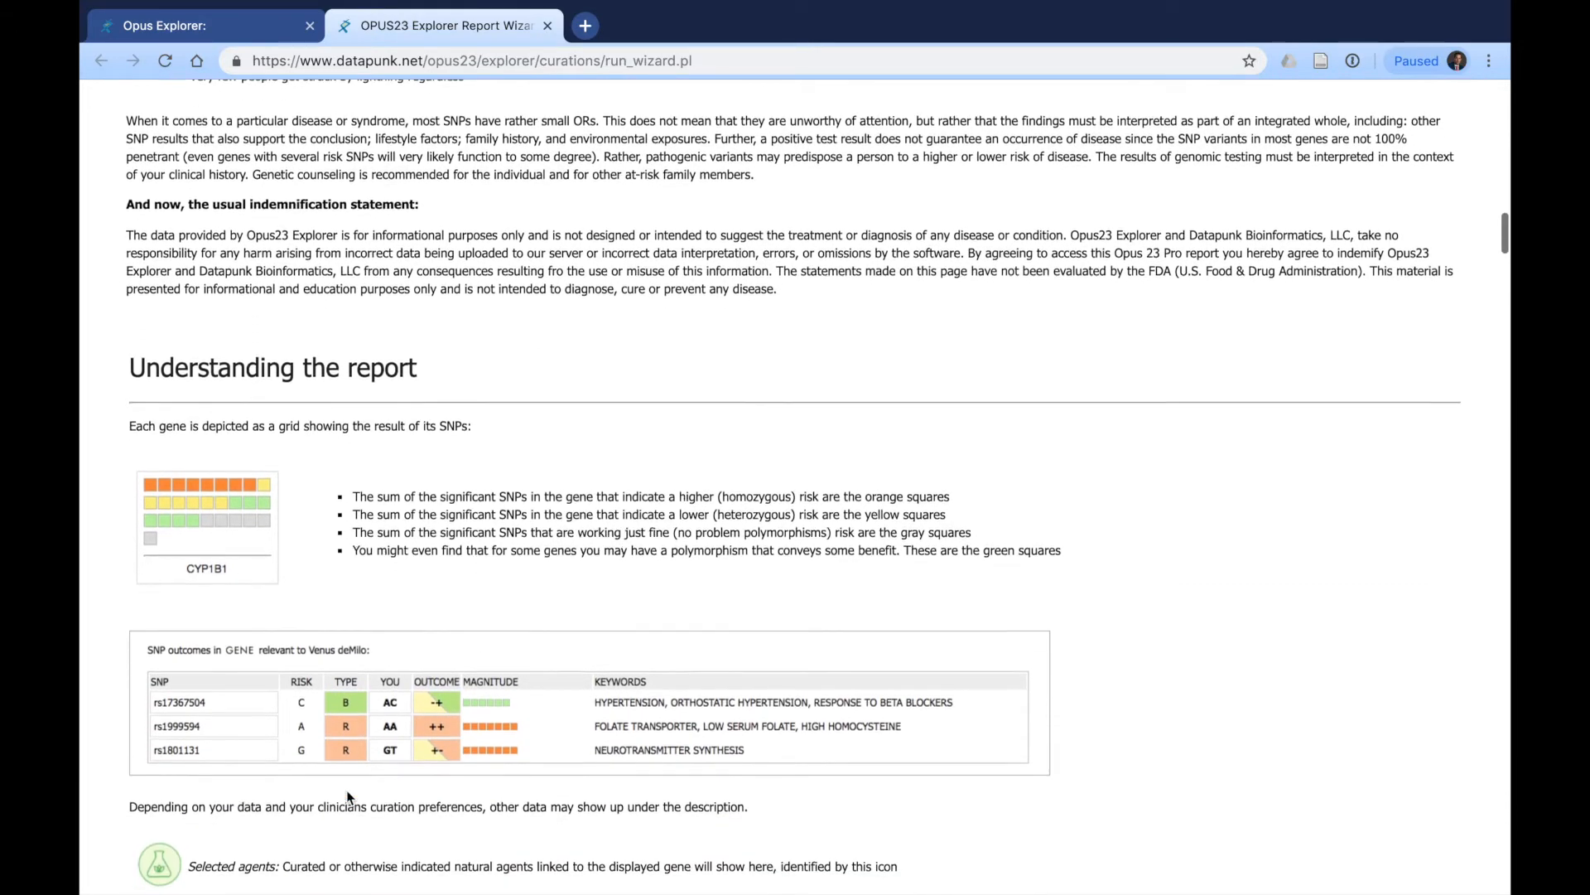
scroll(down, 3)
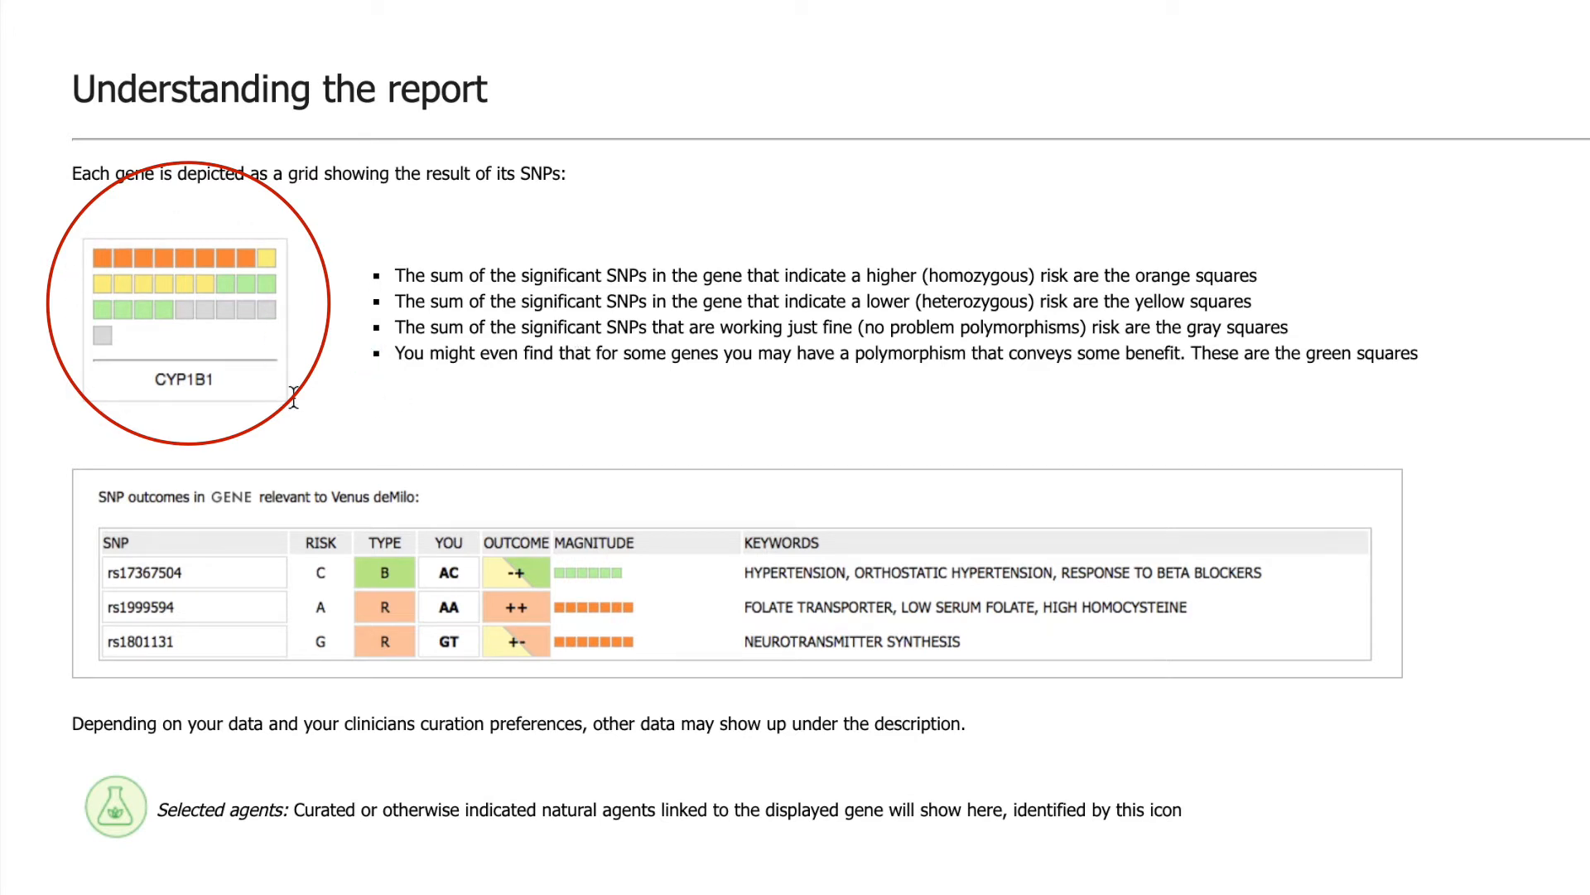
scroll(down, 3)
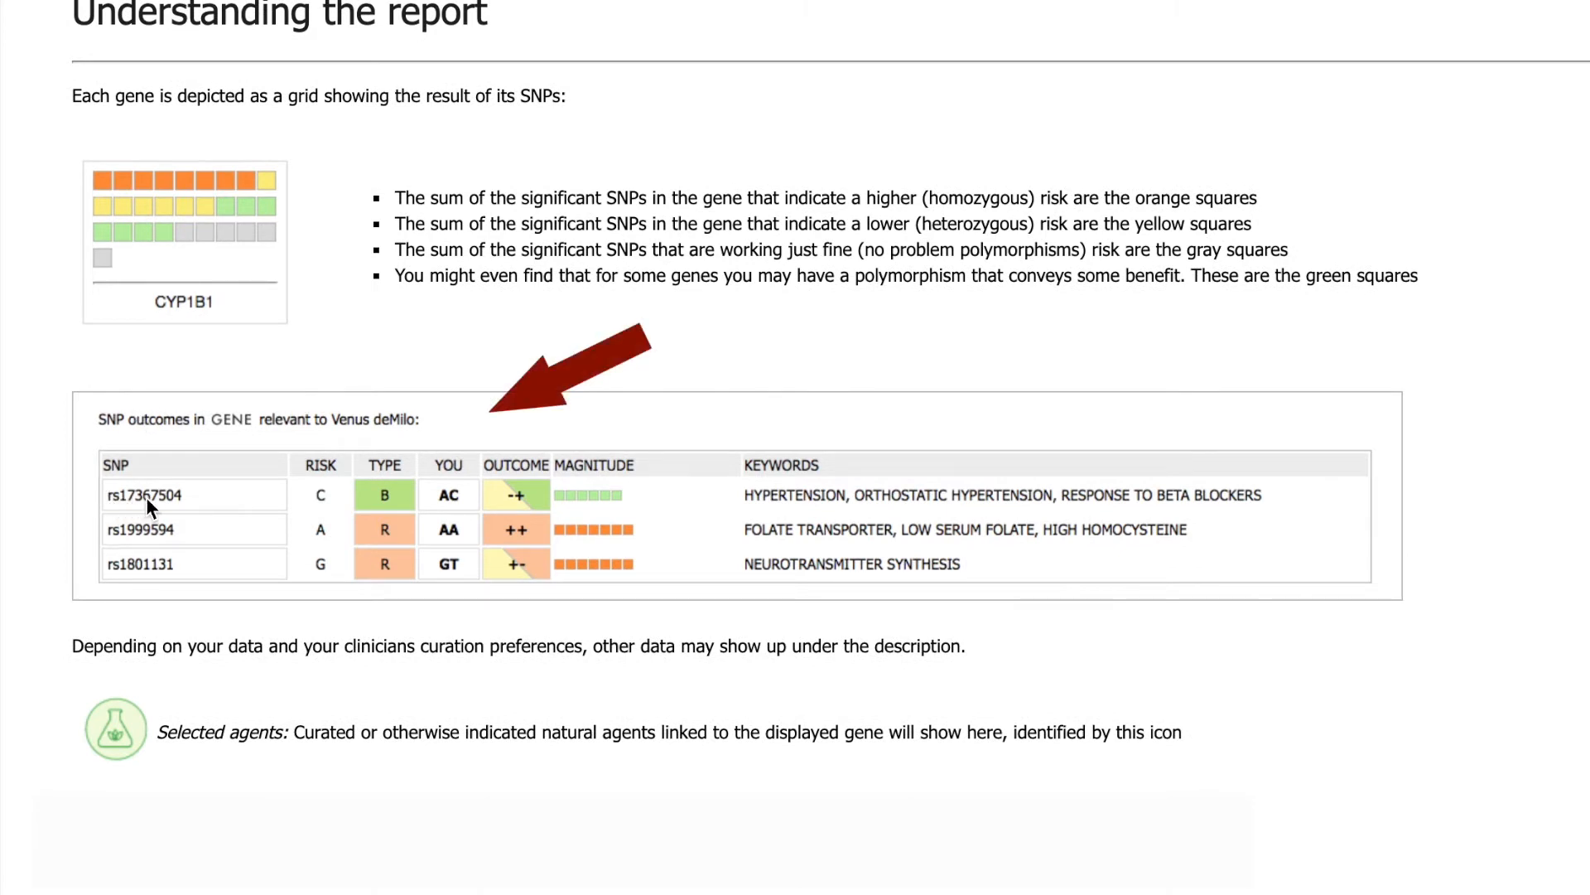
mouse_move(215, 339)
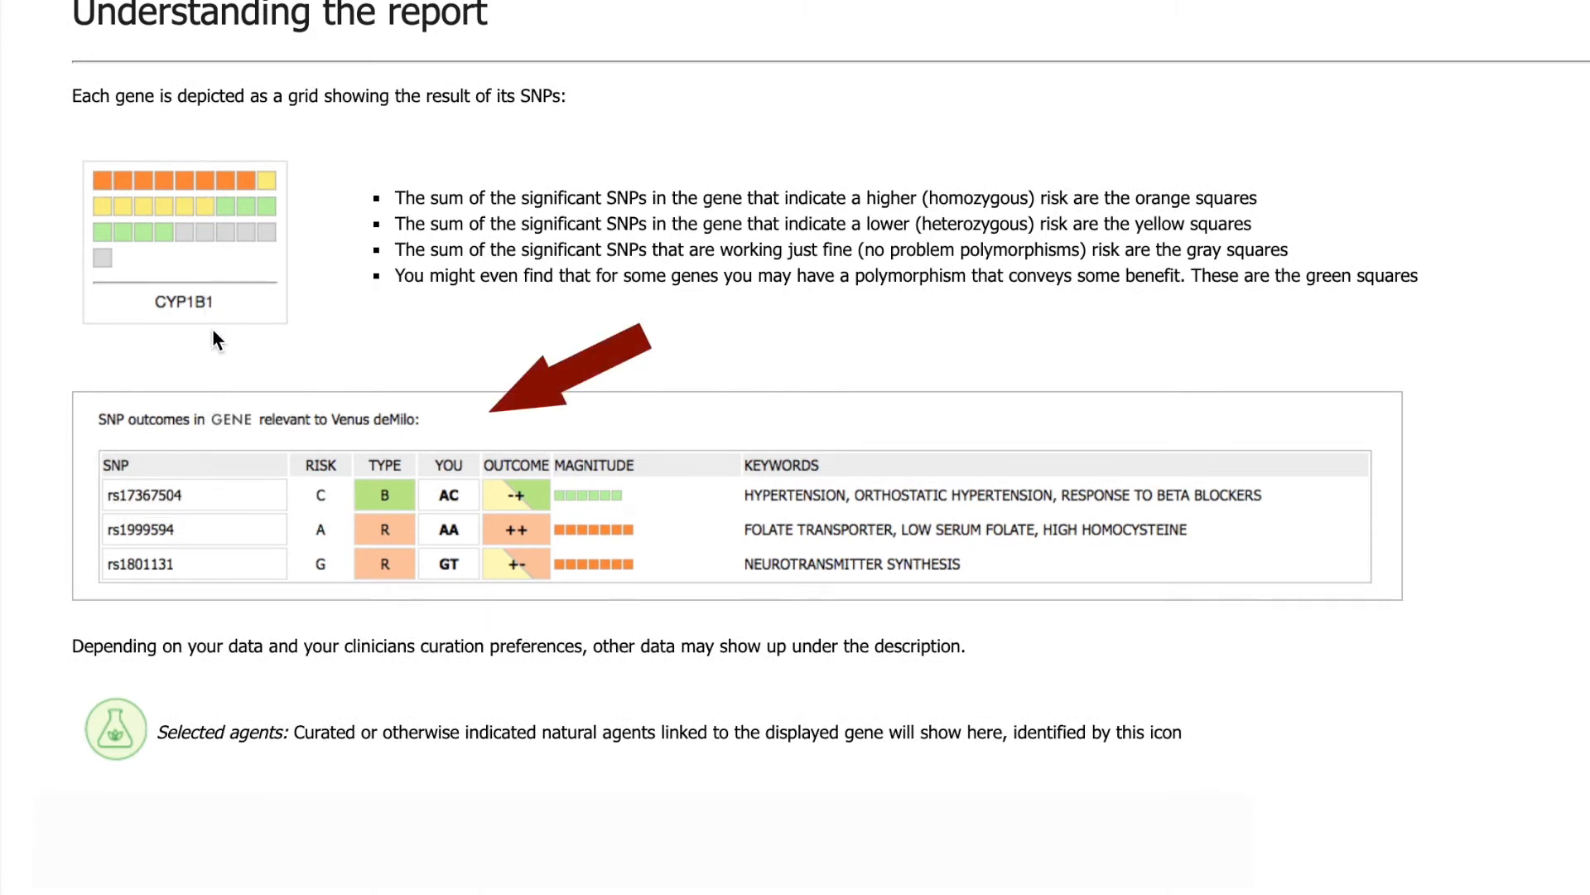
mouse_move(368, 563)
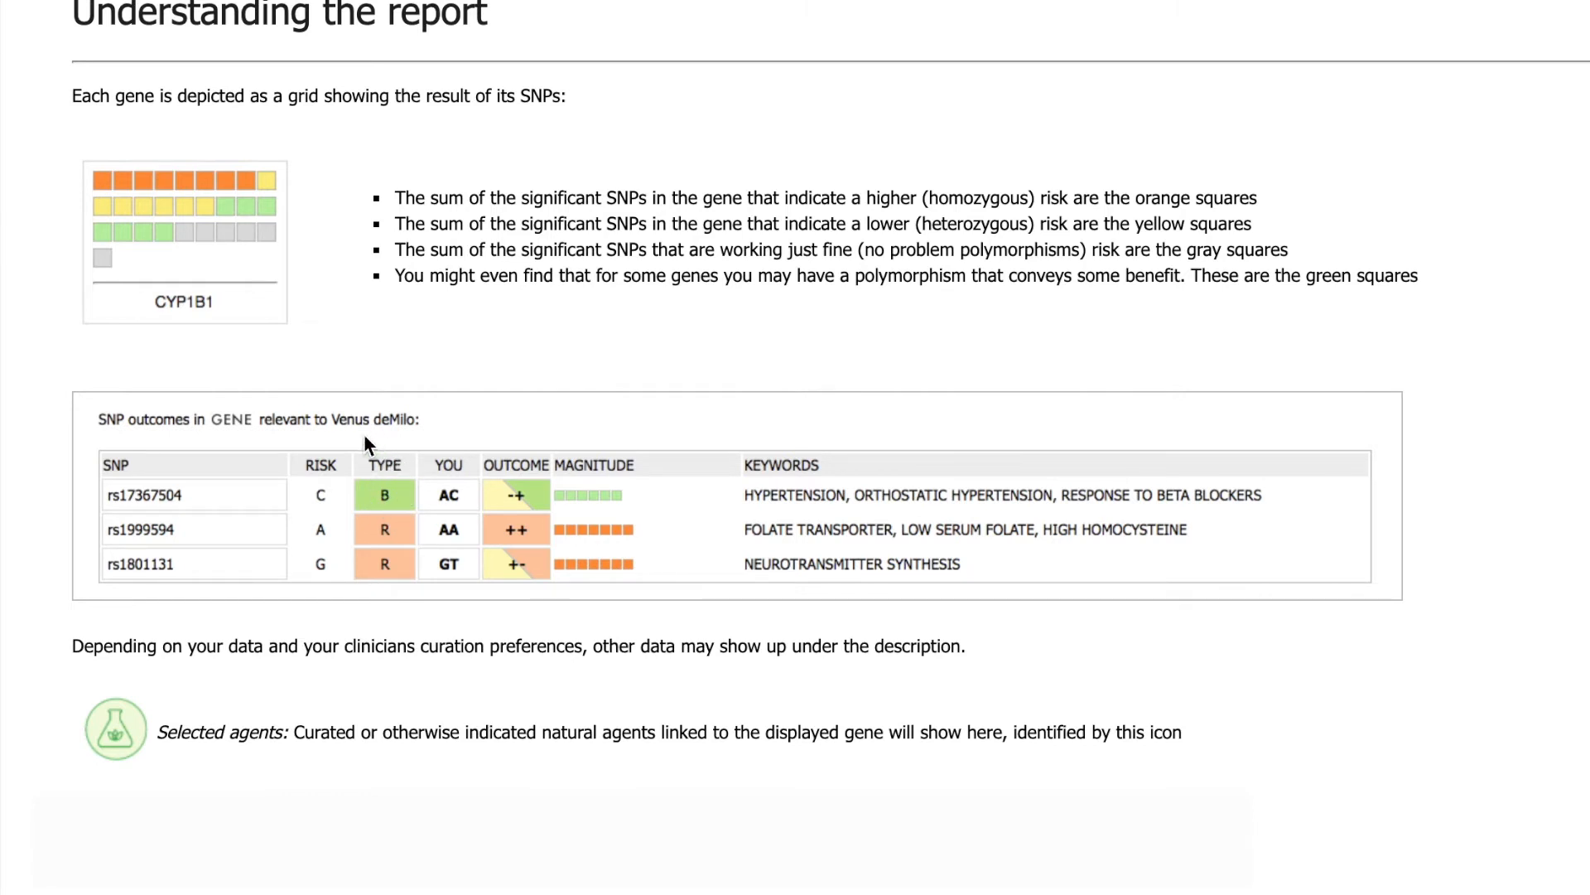
mouse_move(396, 567)
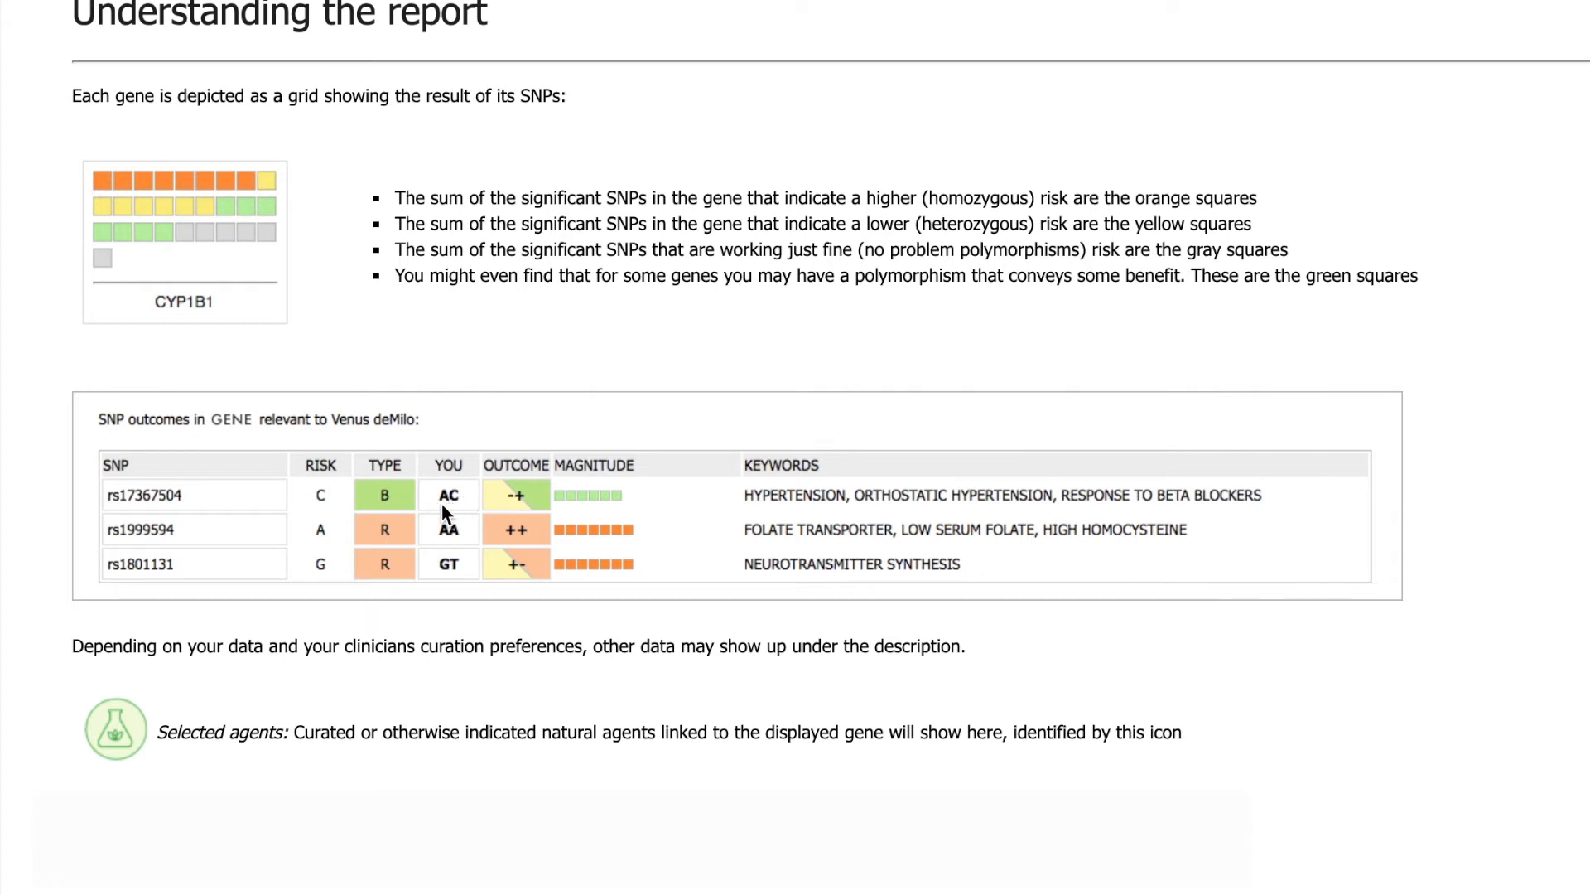
mouse_move(464, 501)
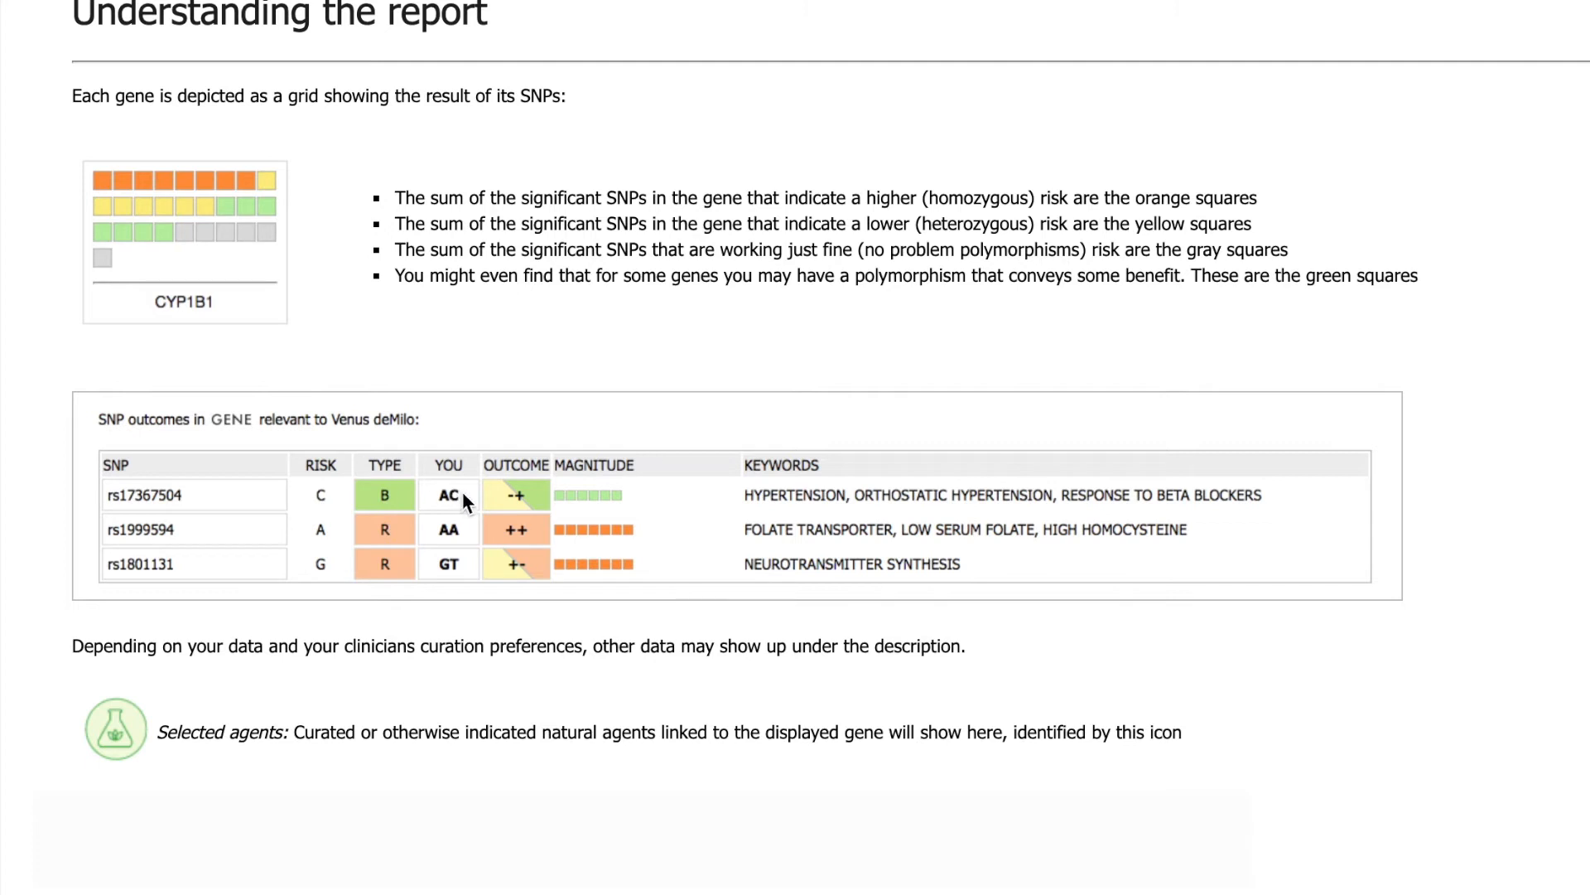
mouse_move(235, 232)
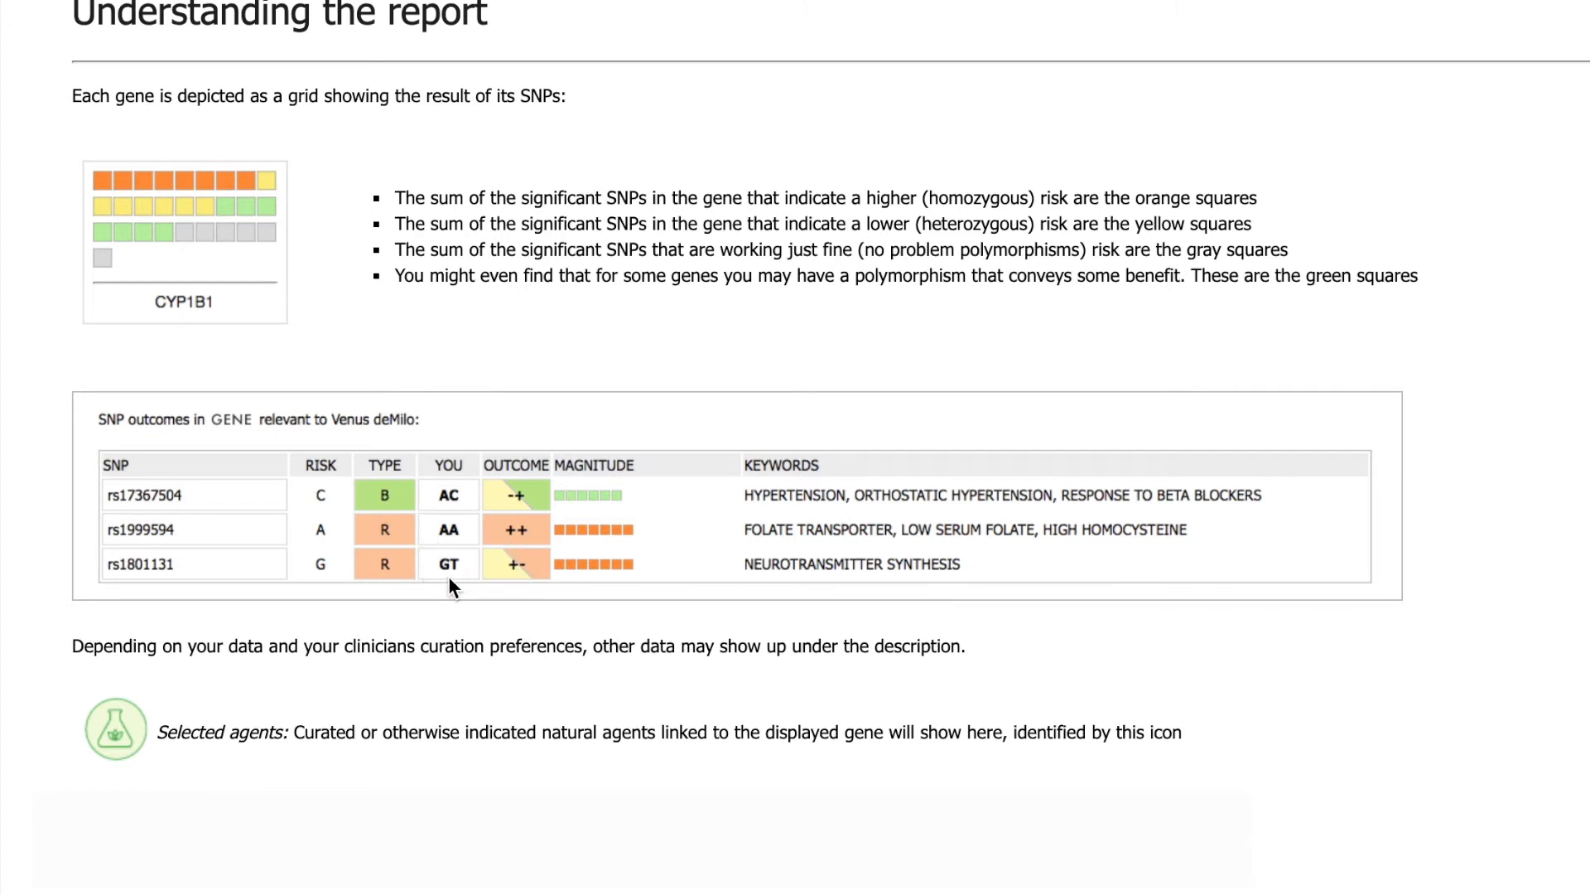
mouse_move(334, 574)
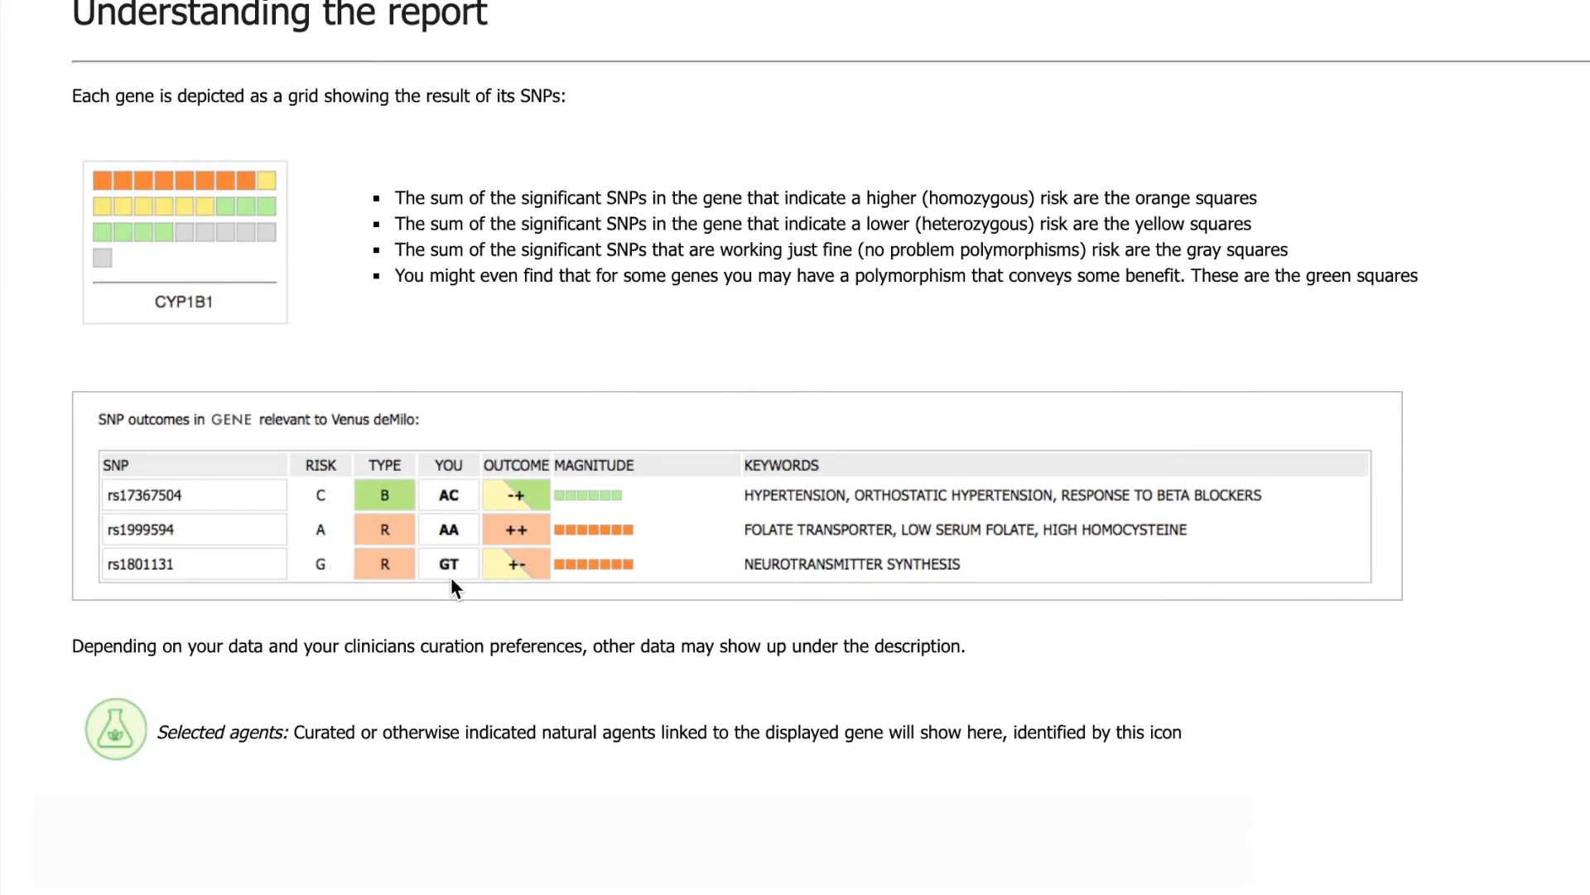
mouse_move(560, 576)
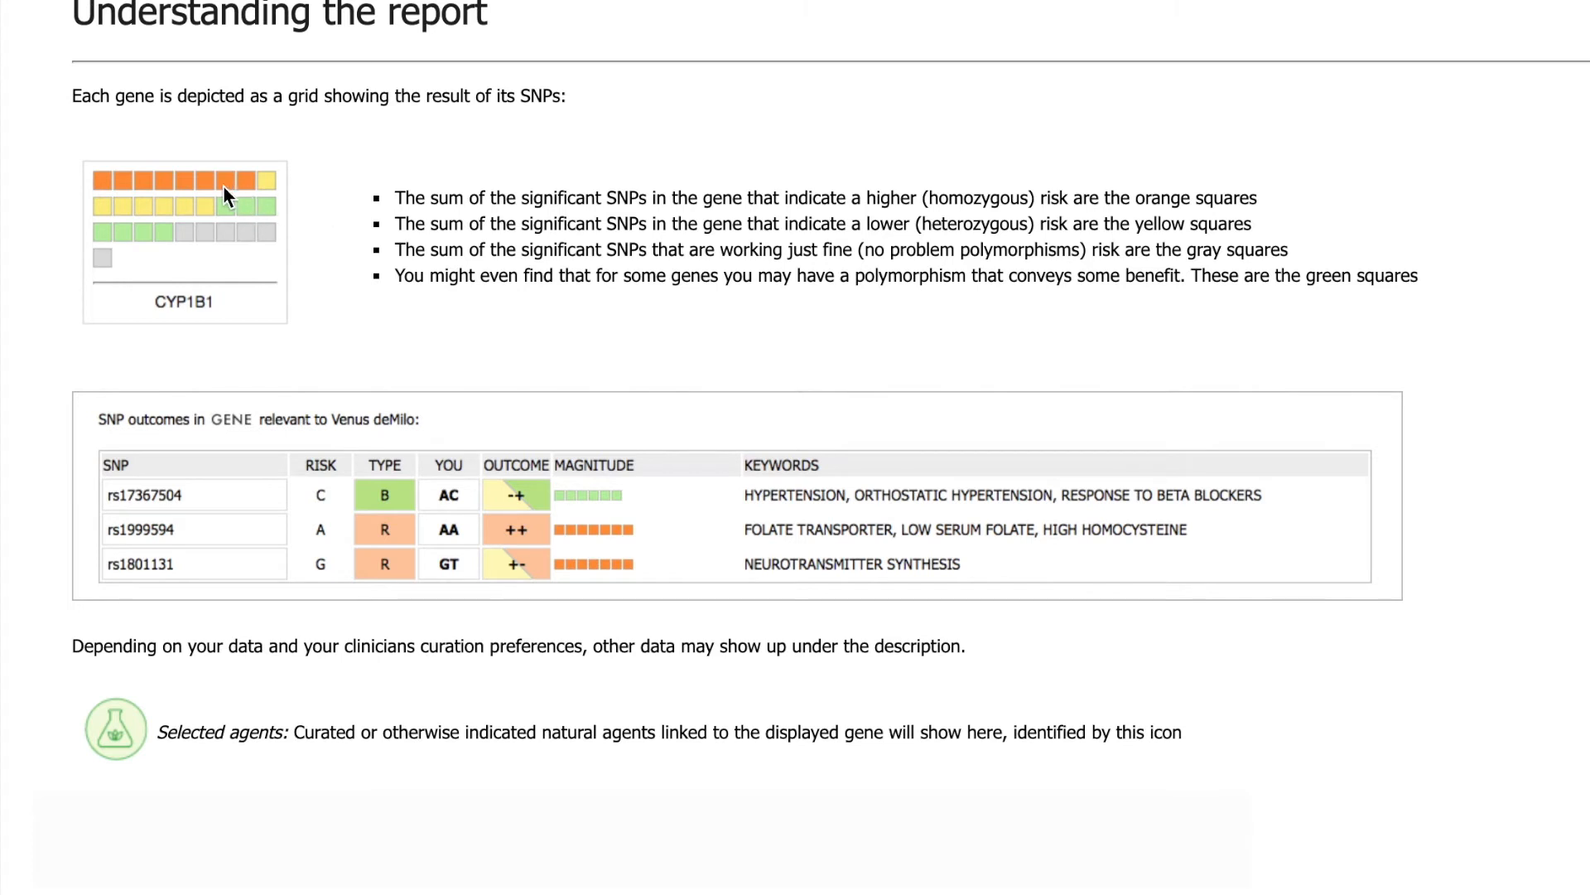
mouse_move(244, 195)
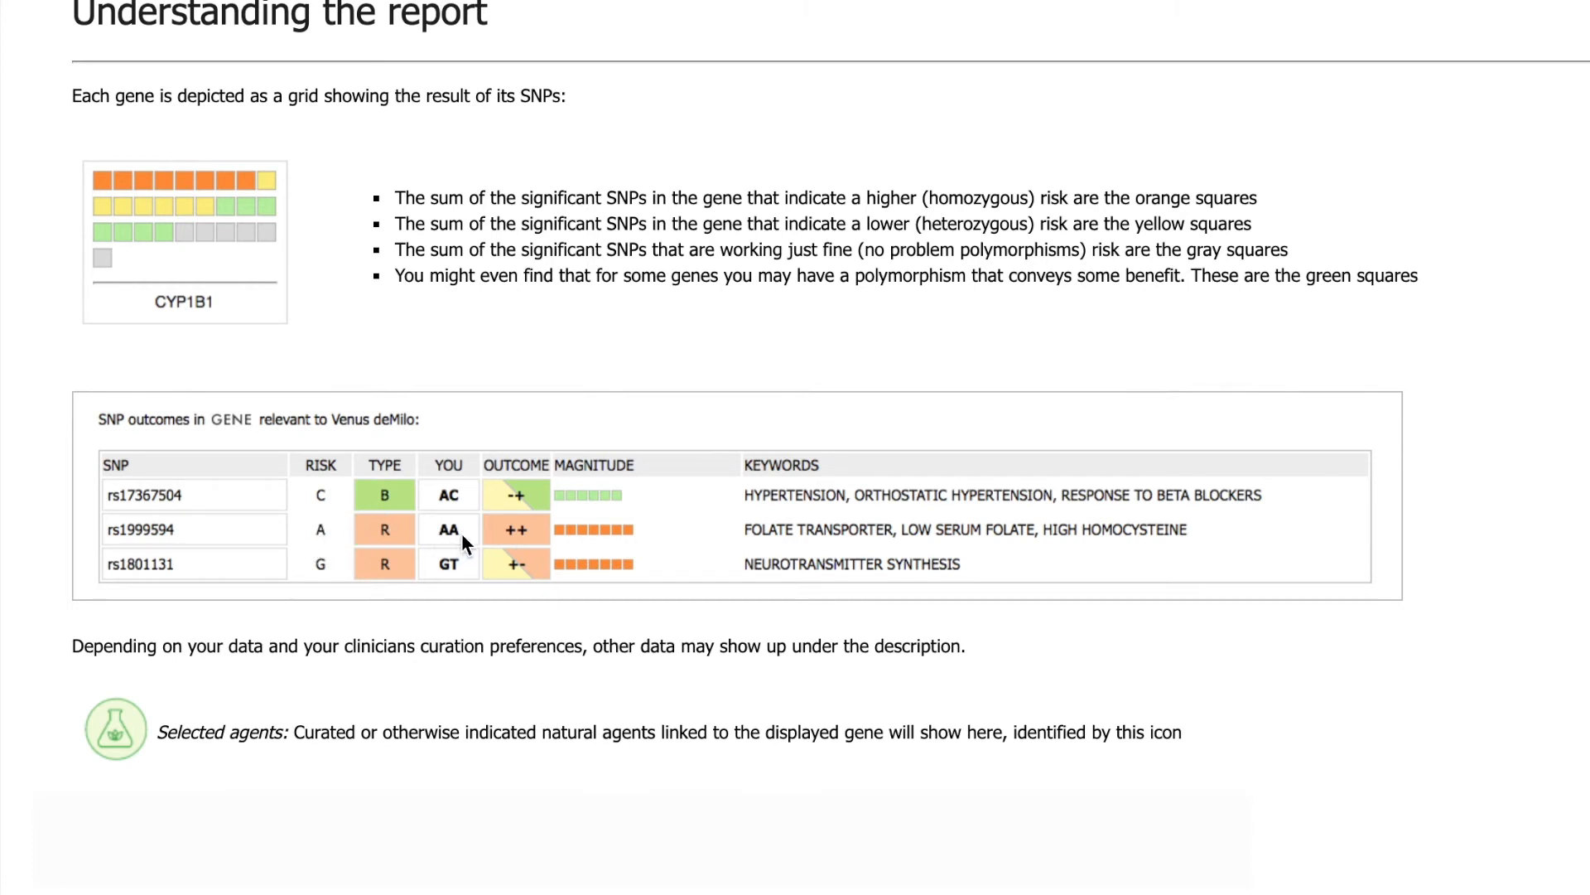
mouse_move(413, 353)
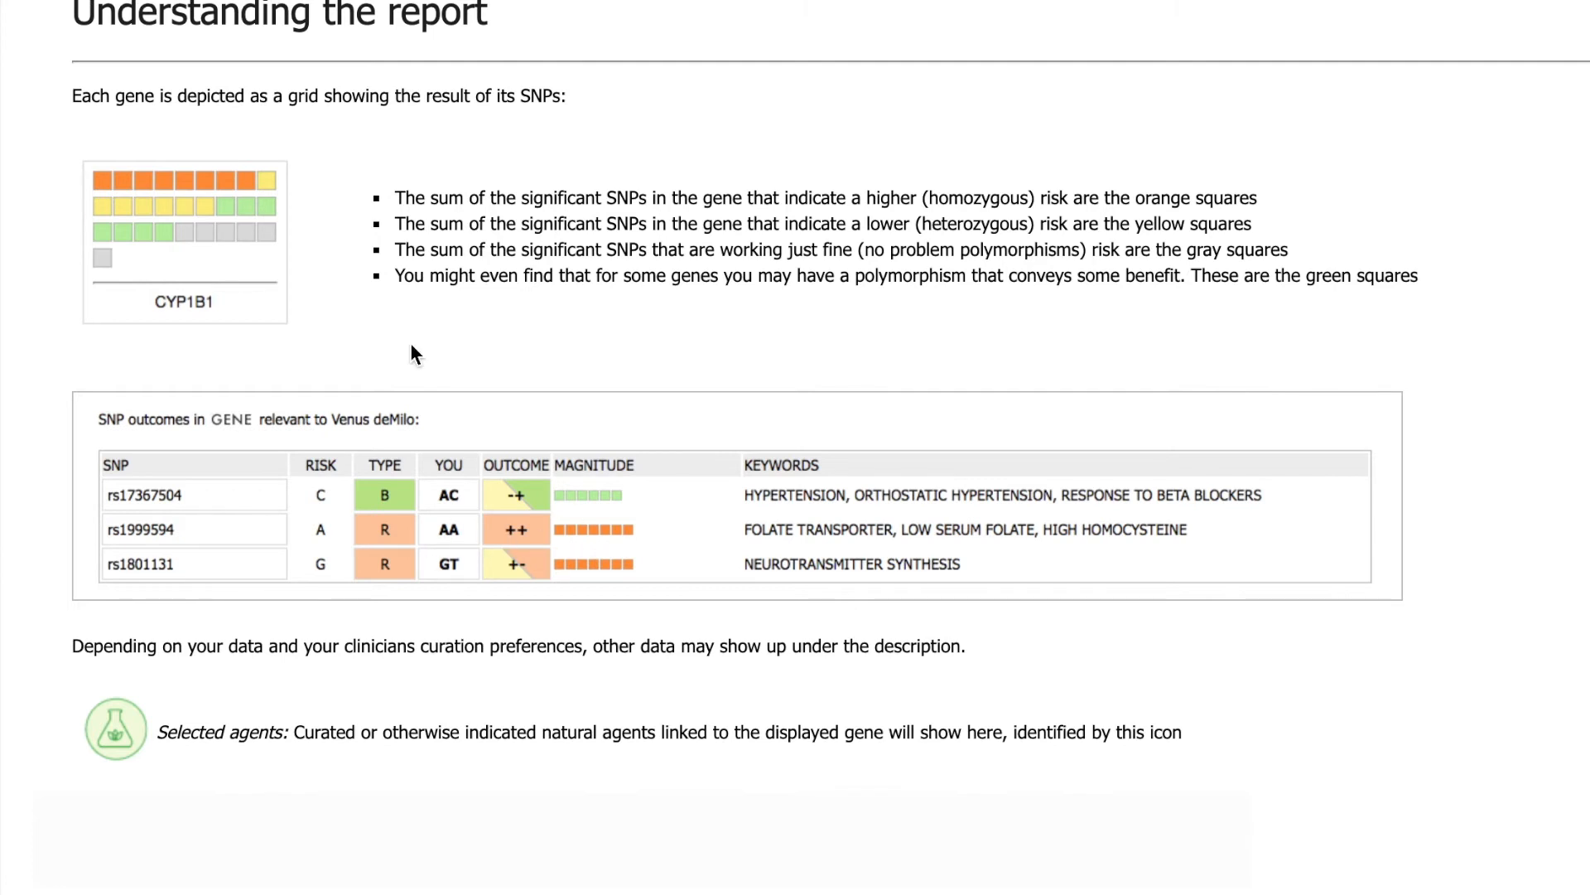
mouse_move(106, 197)
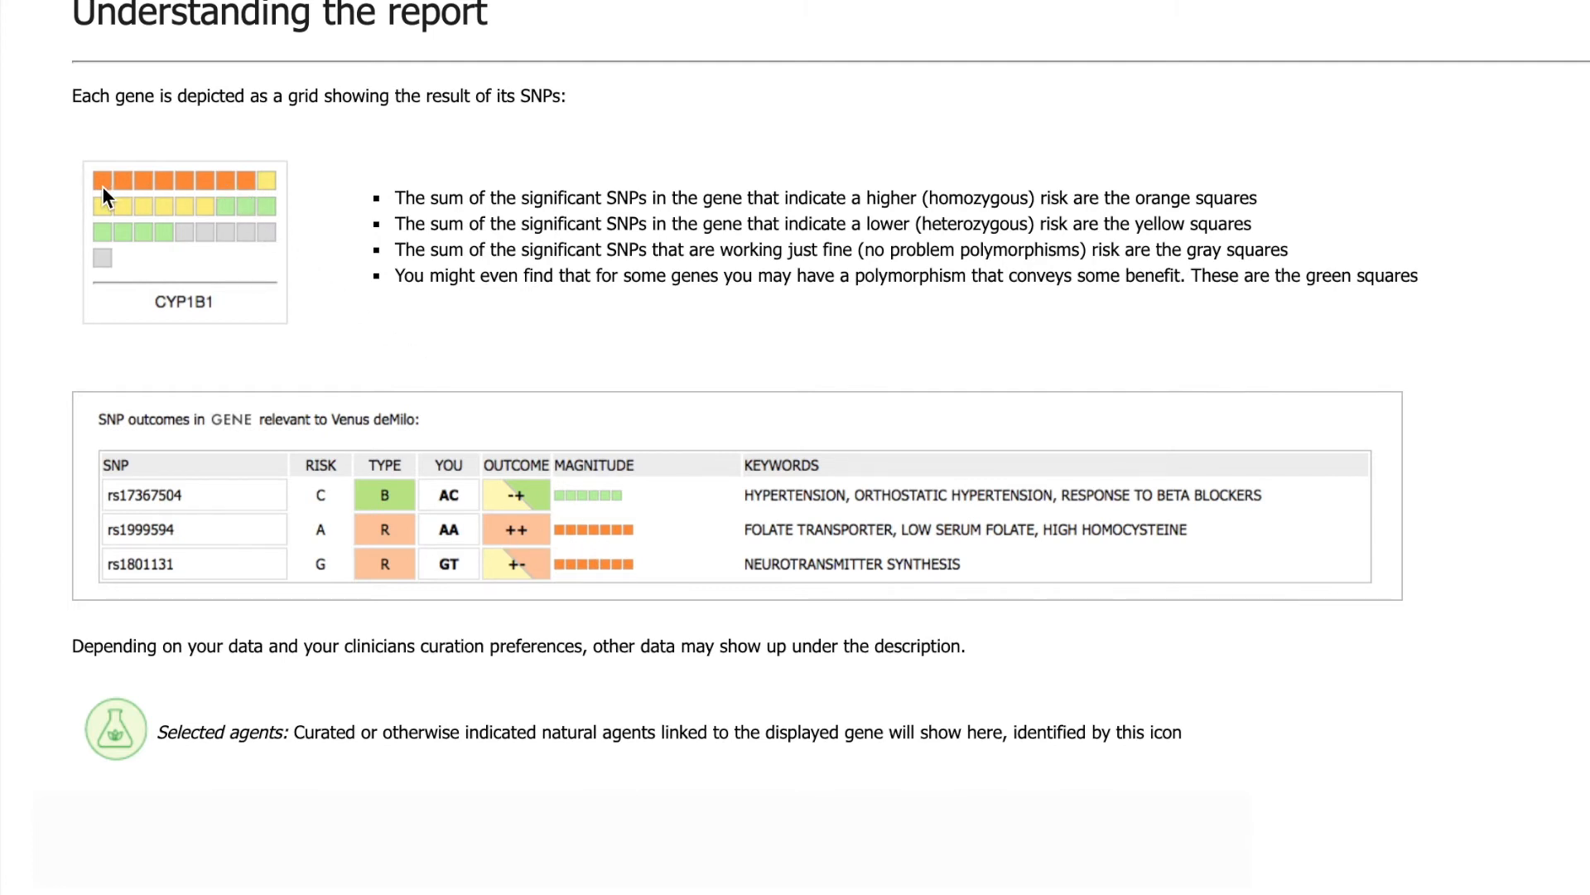
mouse_move(581, 508)
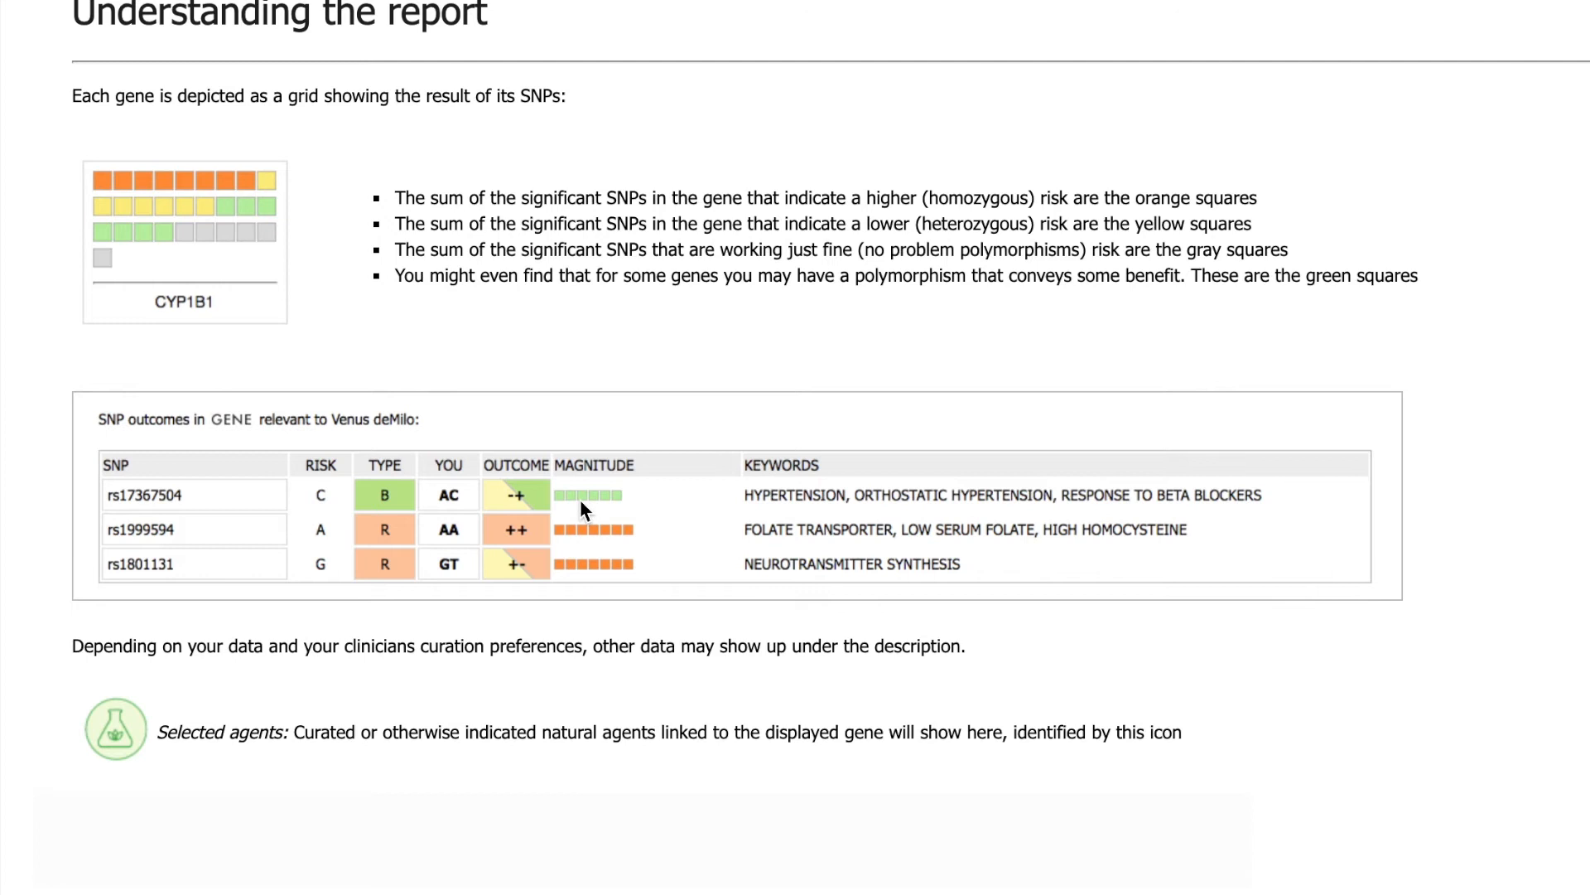
mouse_move(467, 502)
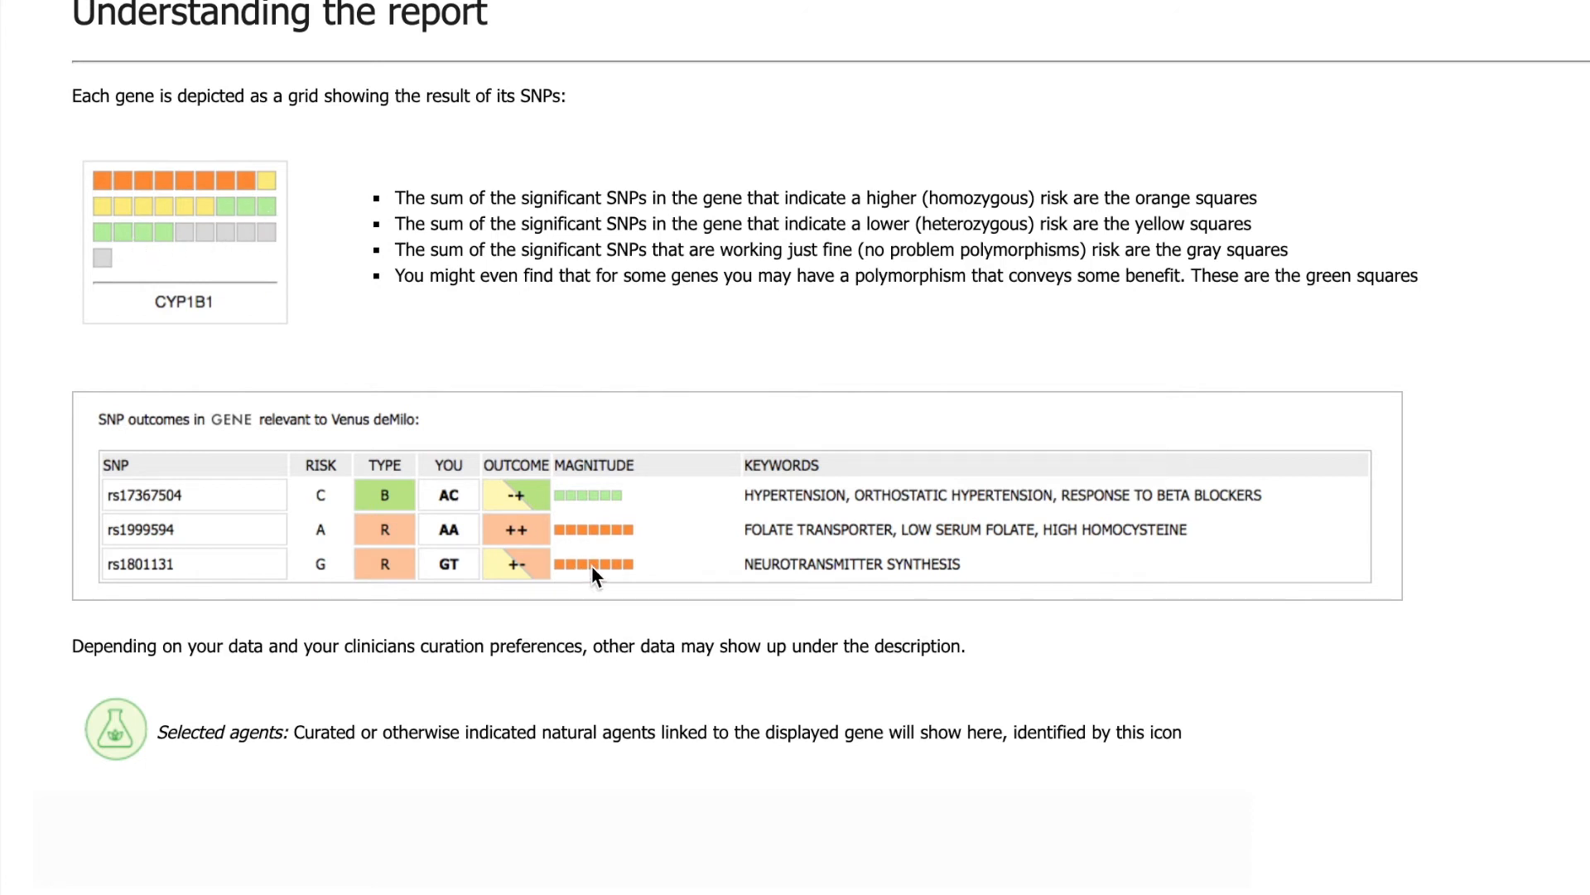
mouse_move(441, 568)
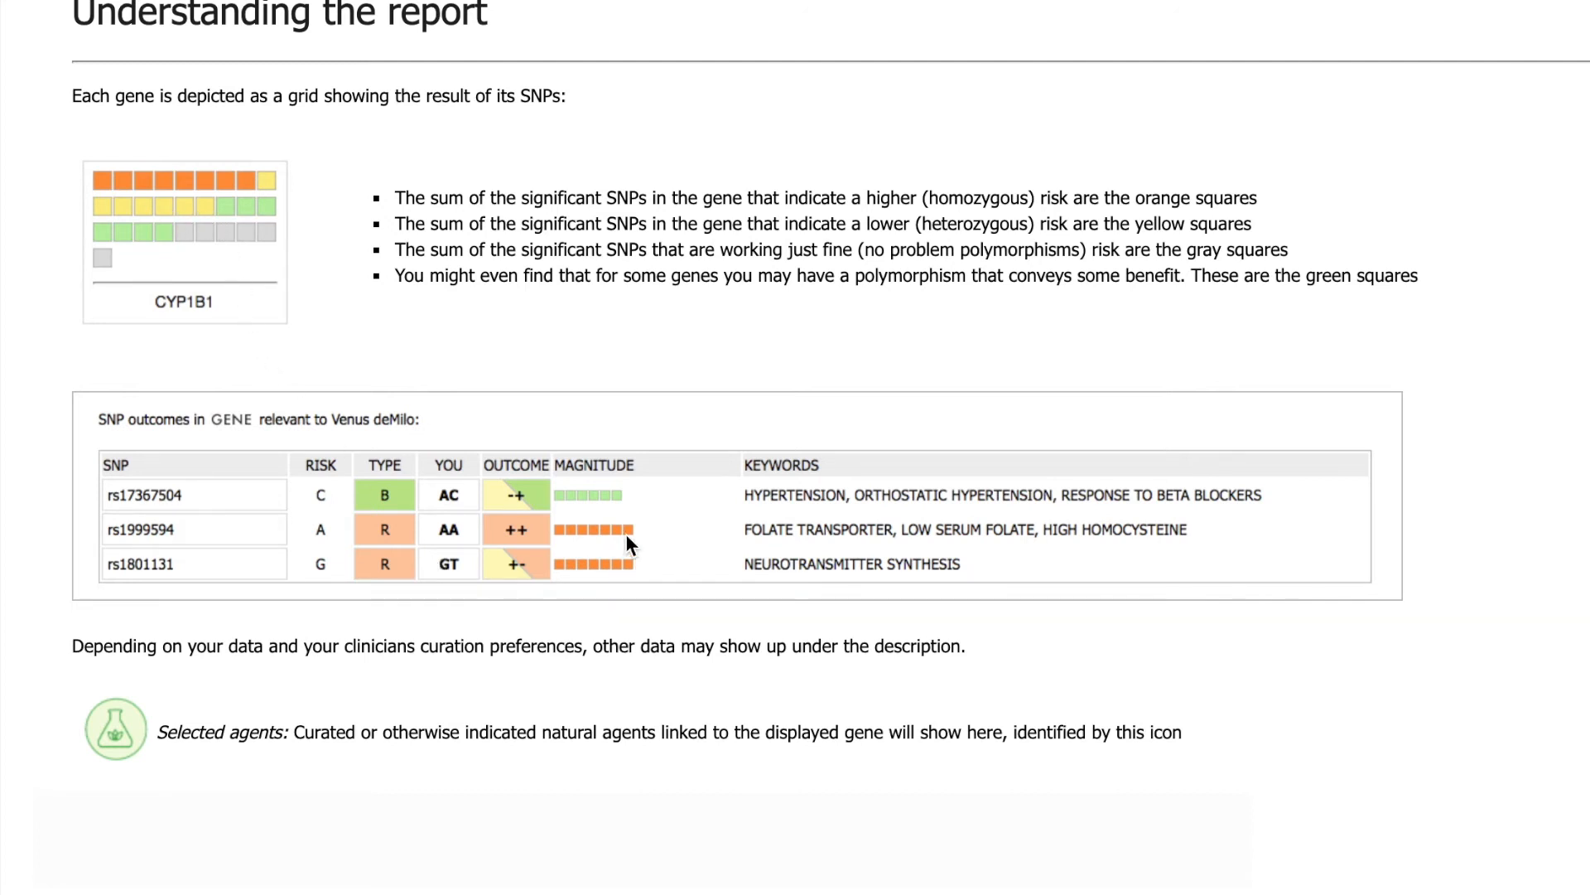
mouse_move(310, 538)
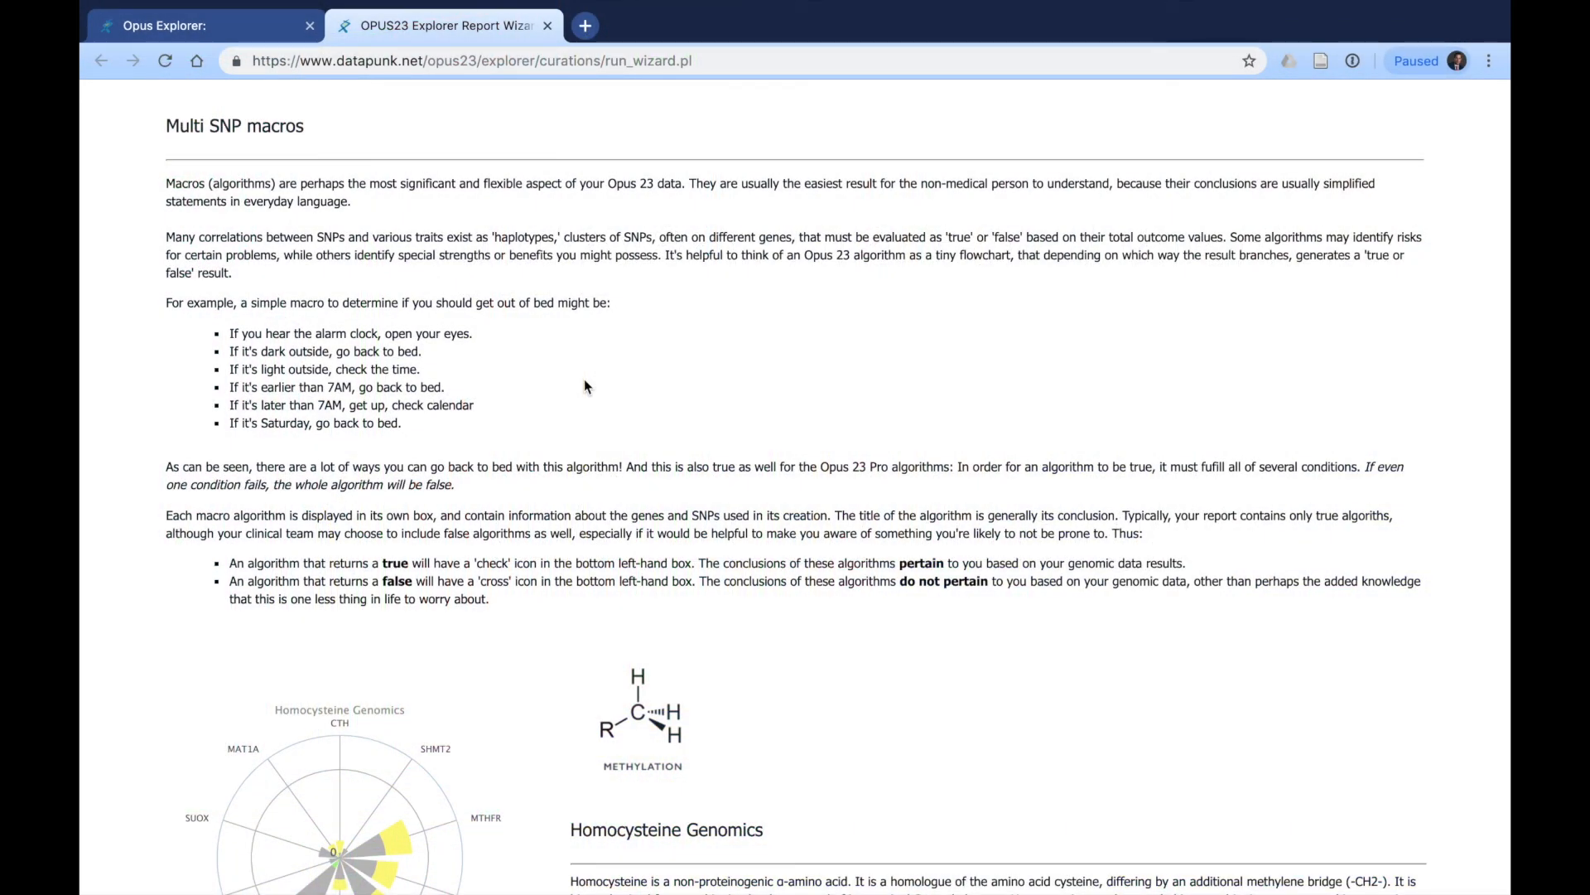
scroll(down, 3)
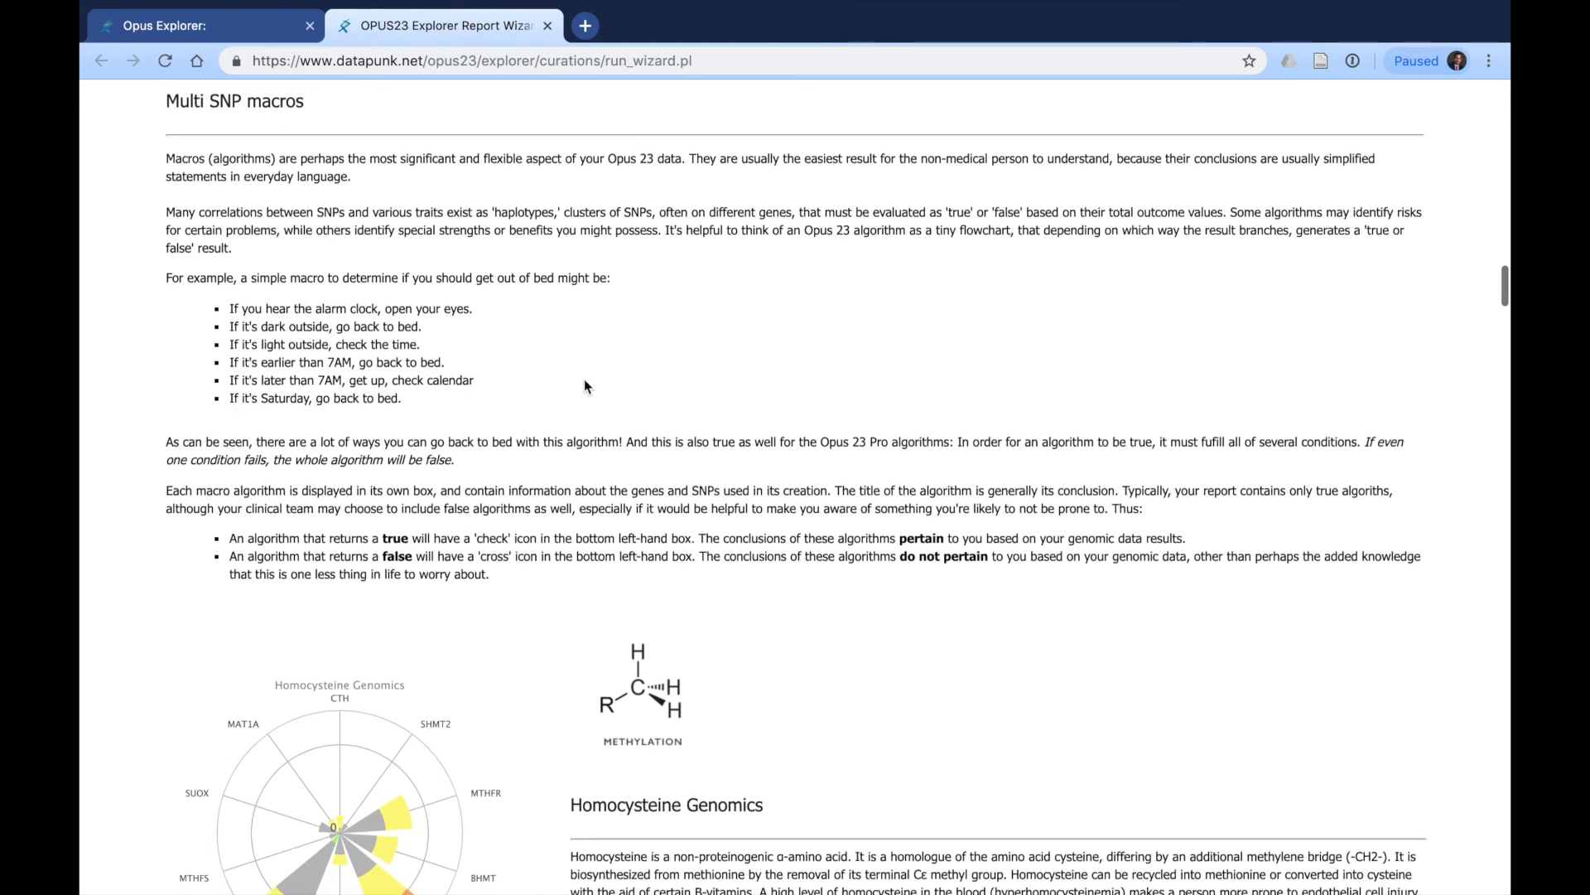